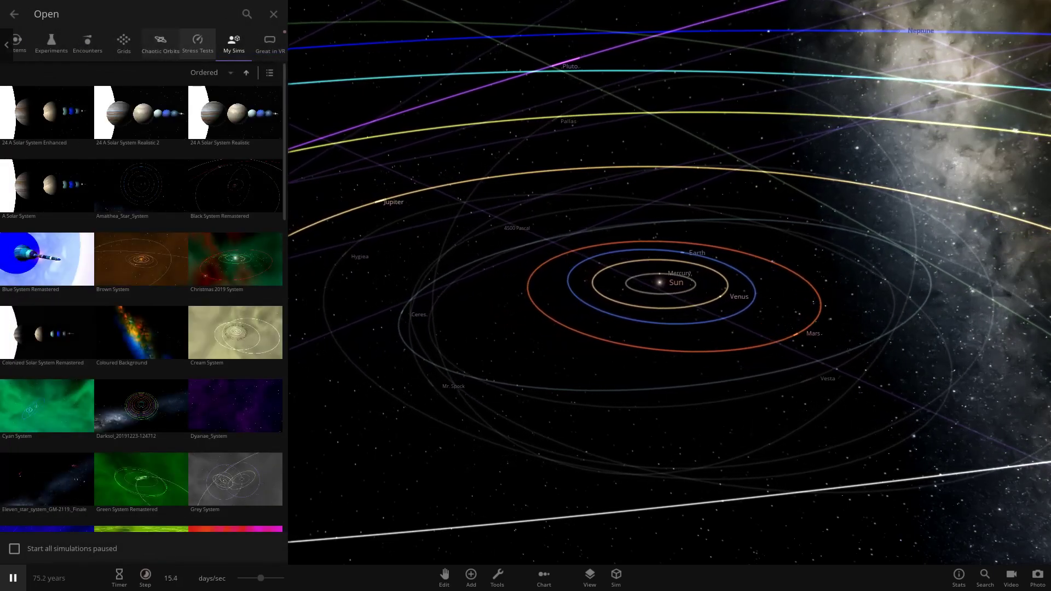
# - Search the saved simulations for 'dya' and load the Dyanae_System simulation
pyautogui.write('dya')
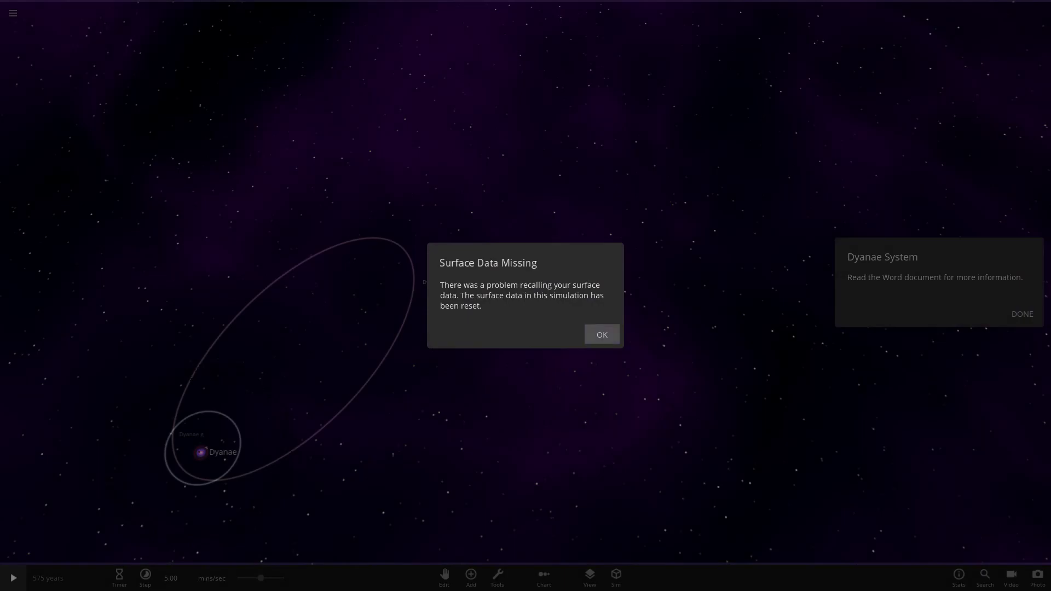
# - Dismiss the Surface Data Missing warning before focusing on the star Dyanae
pyautogui.click(601, 335)
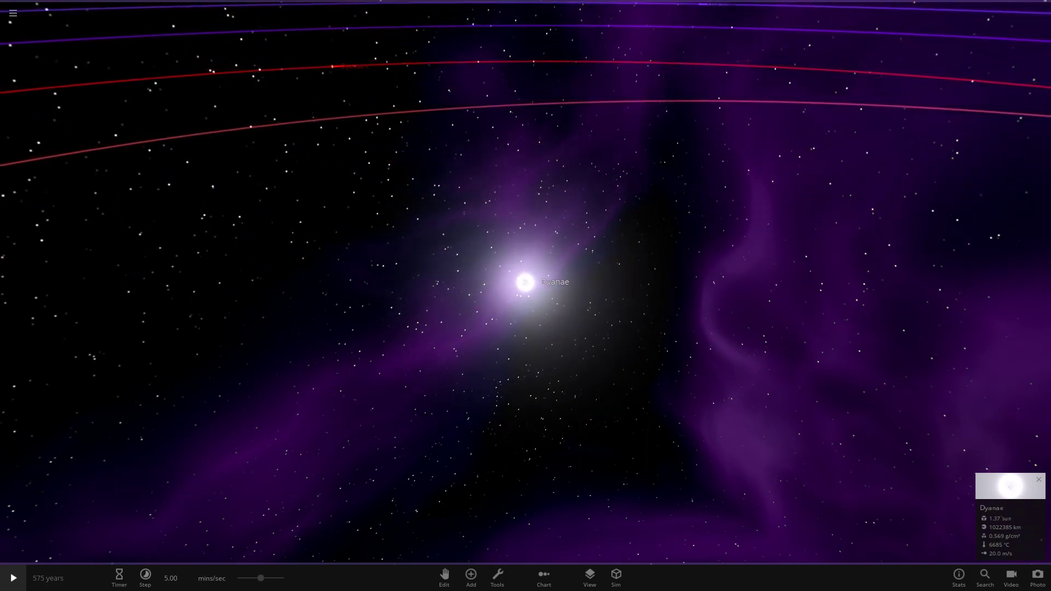
# - Select Dyanae b to show its mass, radius, density, temperature and orbit details
pyautogui.click(1008, 487)
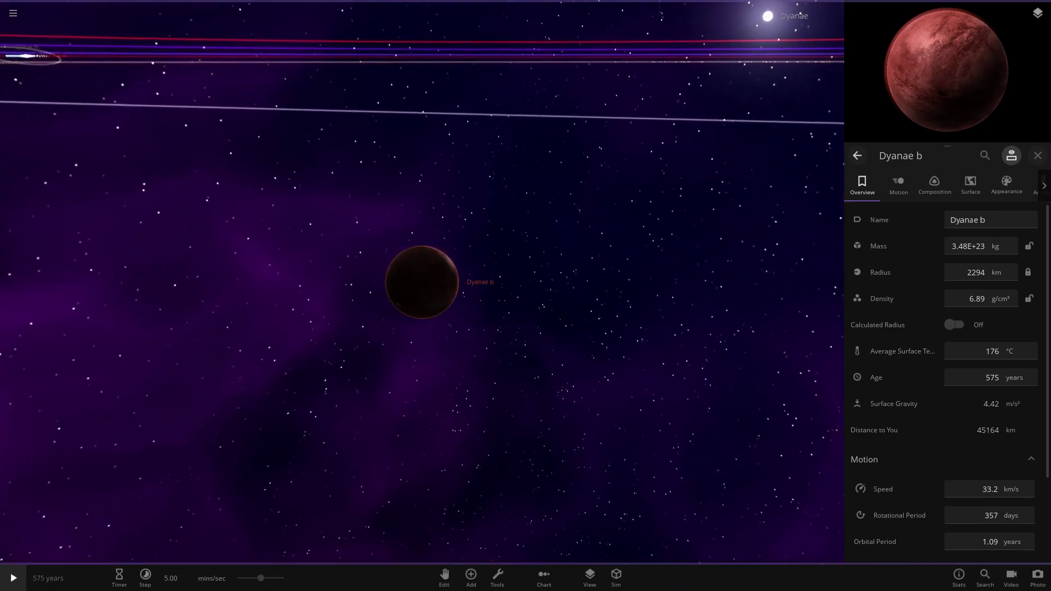
# - Review Dyanae b's surface temperature details and scroll through its general properties
pyautogui.scroll(-3)
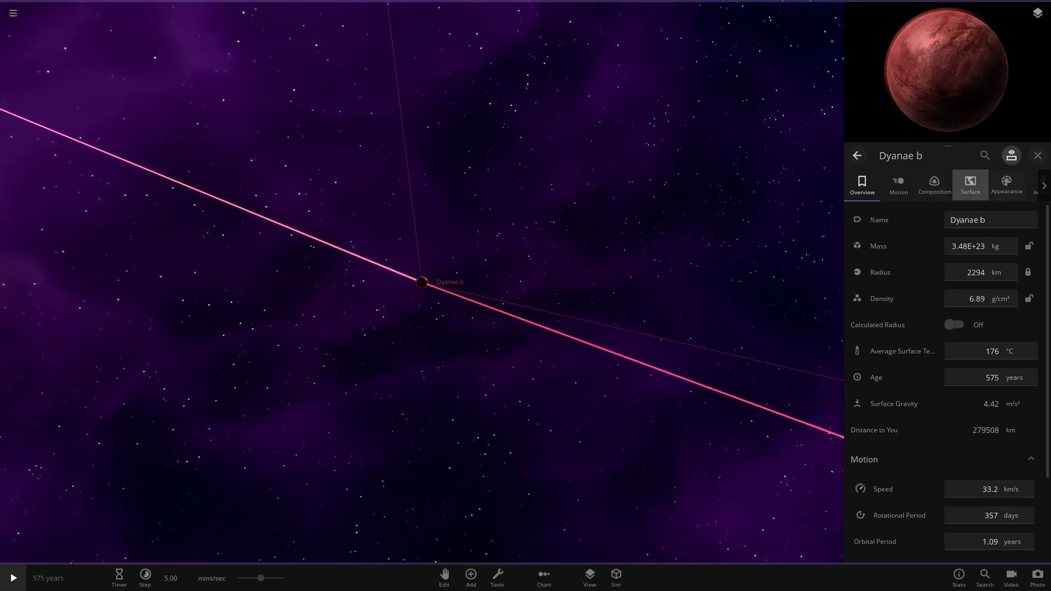
pyautogui.click(970, 185)
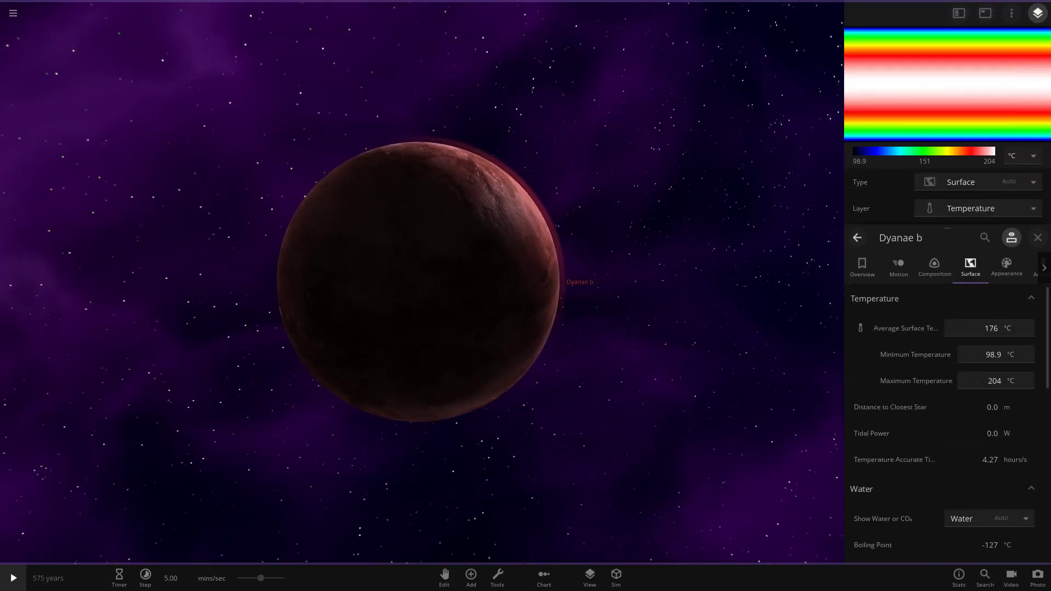
pyautogui.scroll(-3)
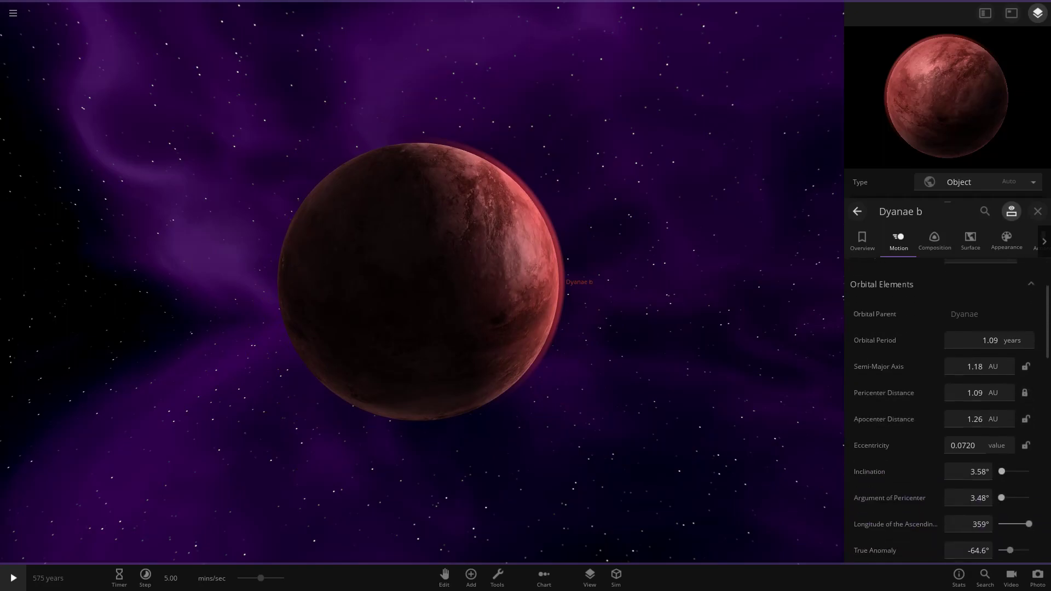
pyautogui.scroll(-3)
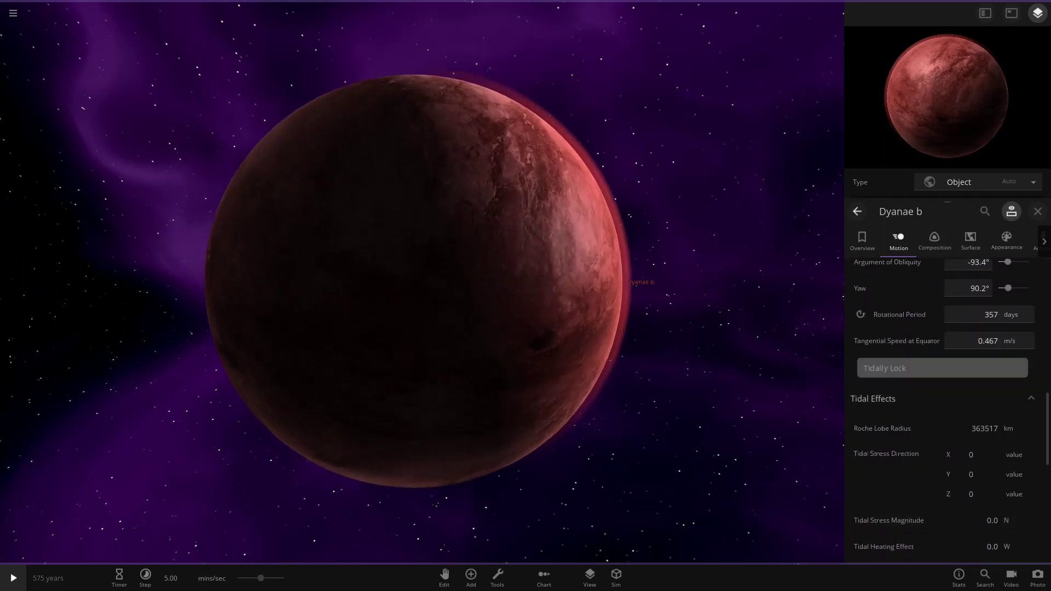
pyautogui.click(861, 239)
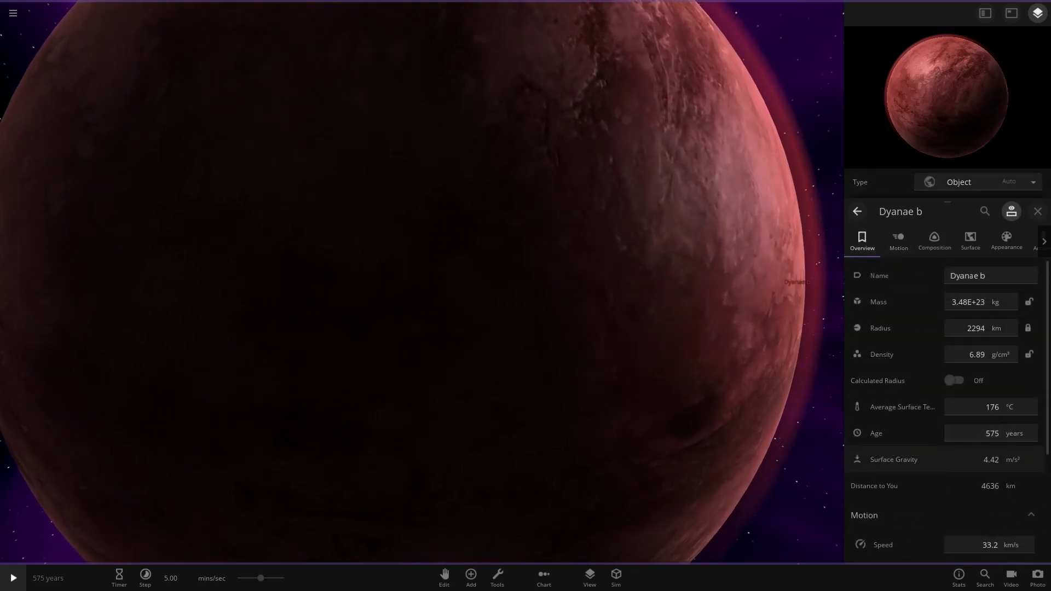
pyautogui.scroll(-3)
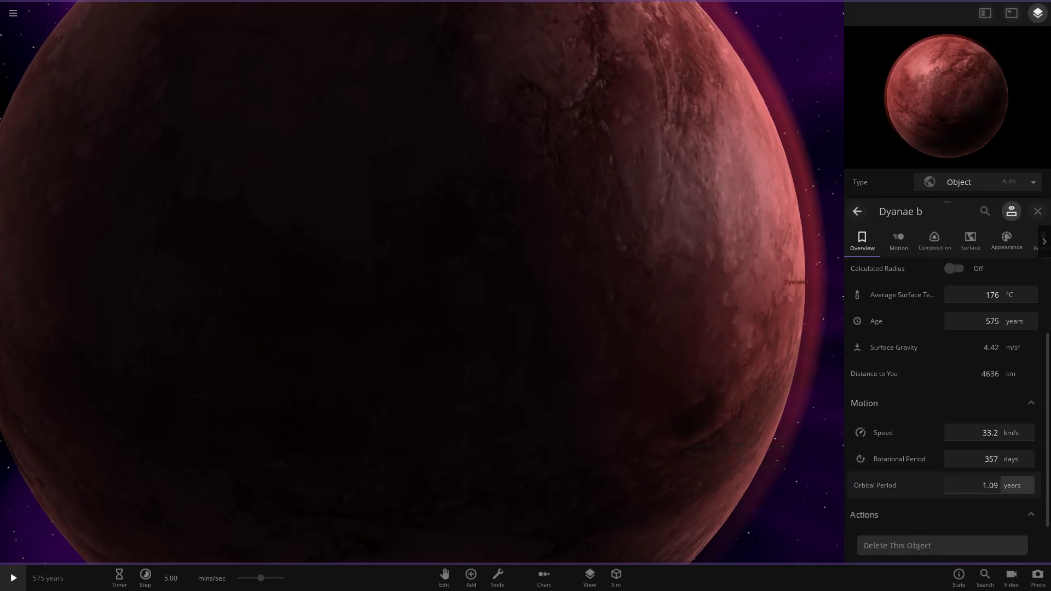
pyautogui.scroll(-3)
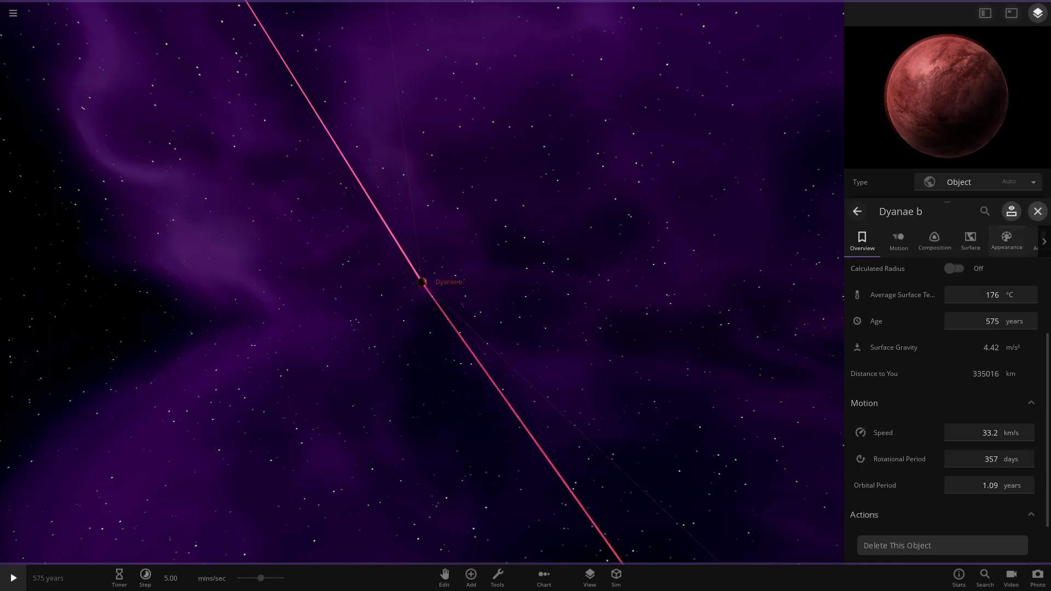
# - Refocus on Dyanae b and check its surface and atmosphere colours, ending on its orbit view
pyautogui.click(1037, 211)
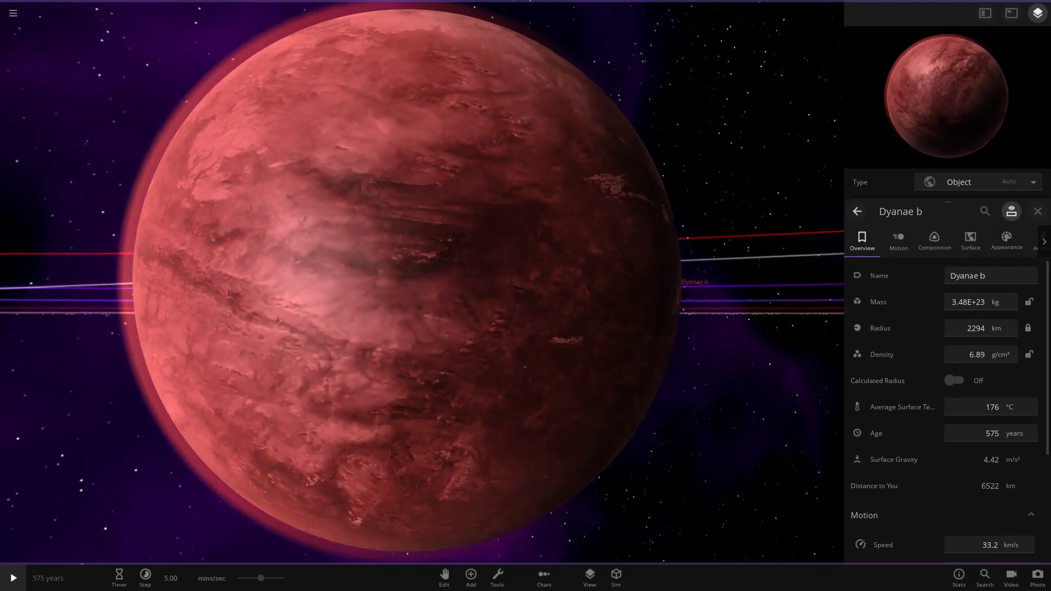
pyautogui.scroll(-3)
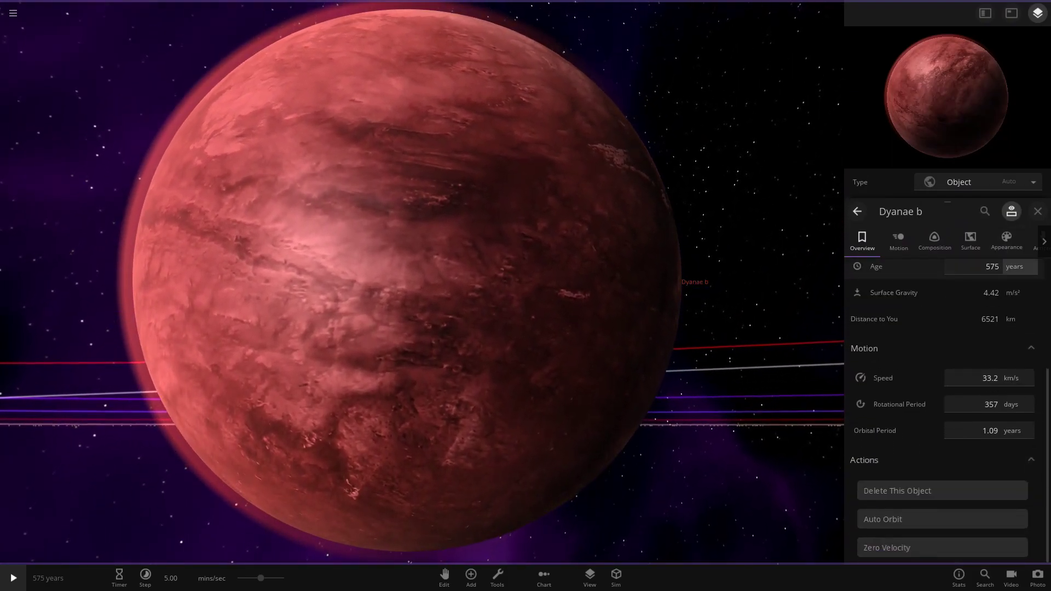
pyautogui.click(1005, 240)
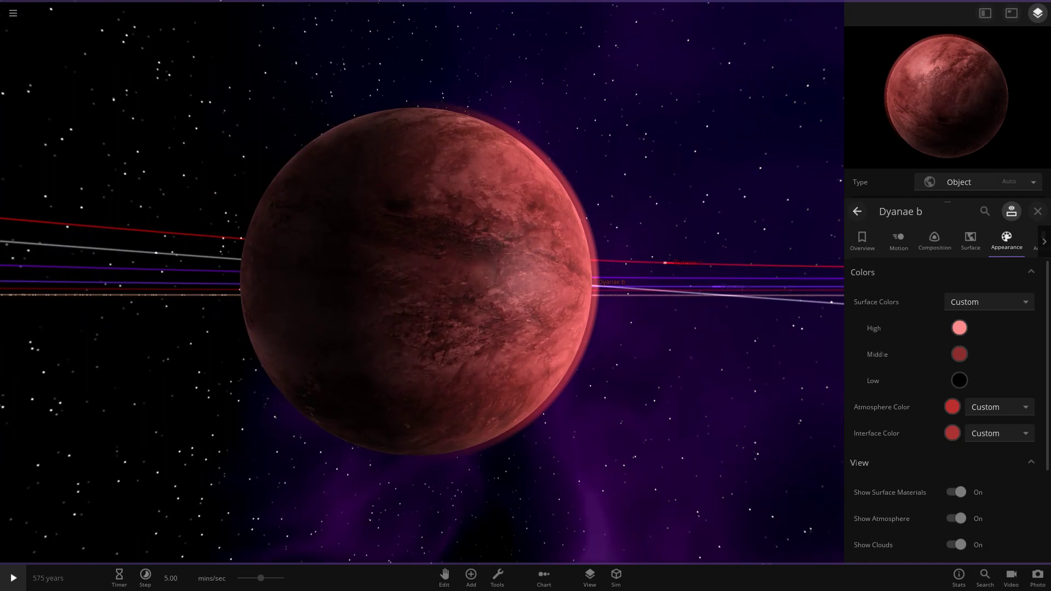
pyautogui.click(862, 240)
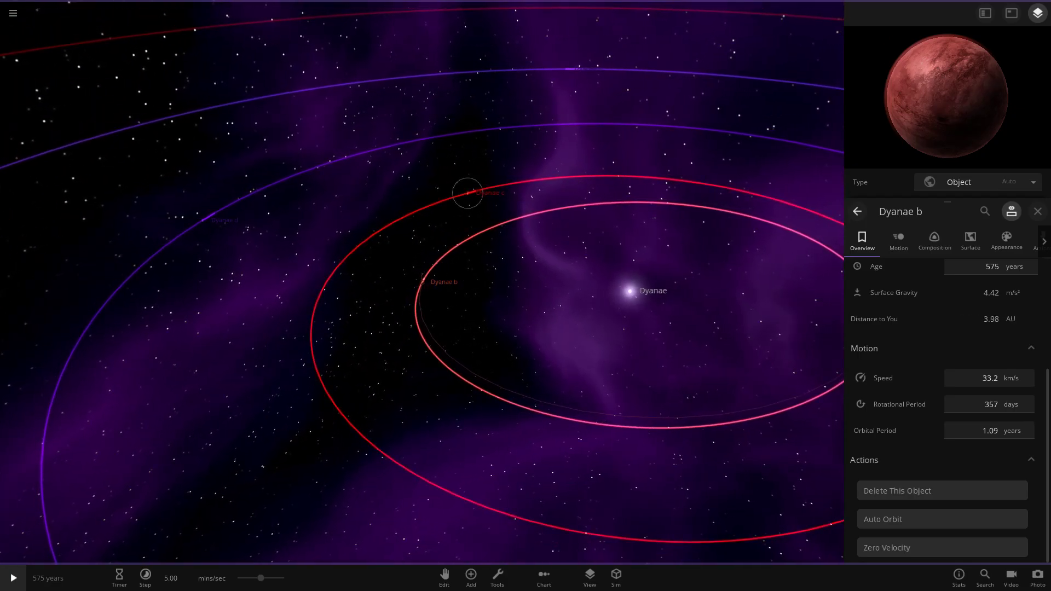
# - Select Dyanae c from its orbit marker and zoom in to inspect it and its orbit
pyautogui.click(467, 193)
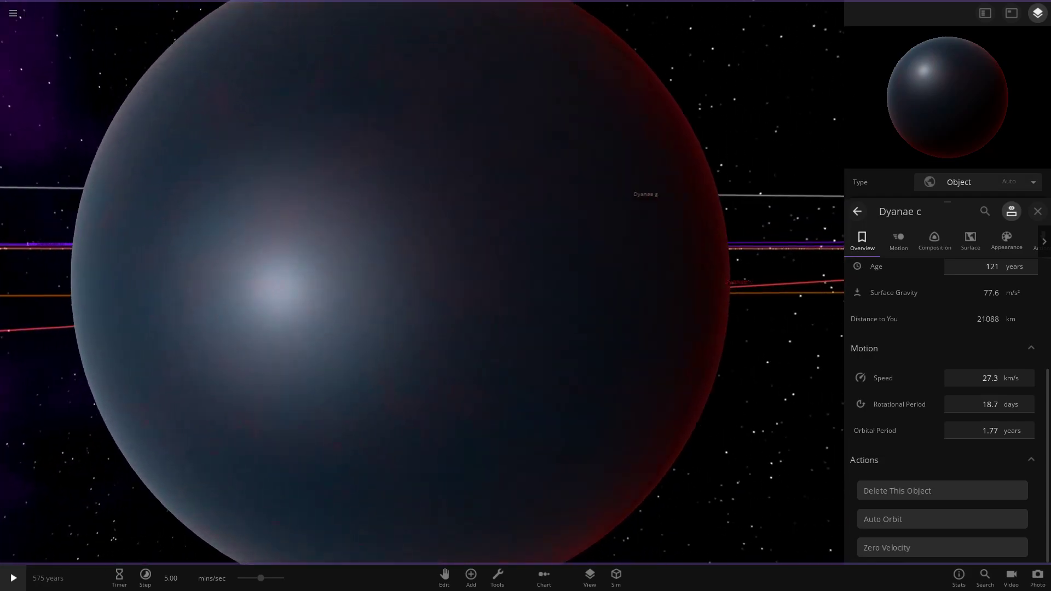
pyautogui.scroll(-3)
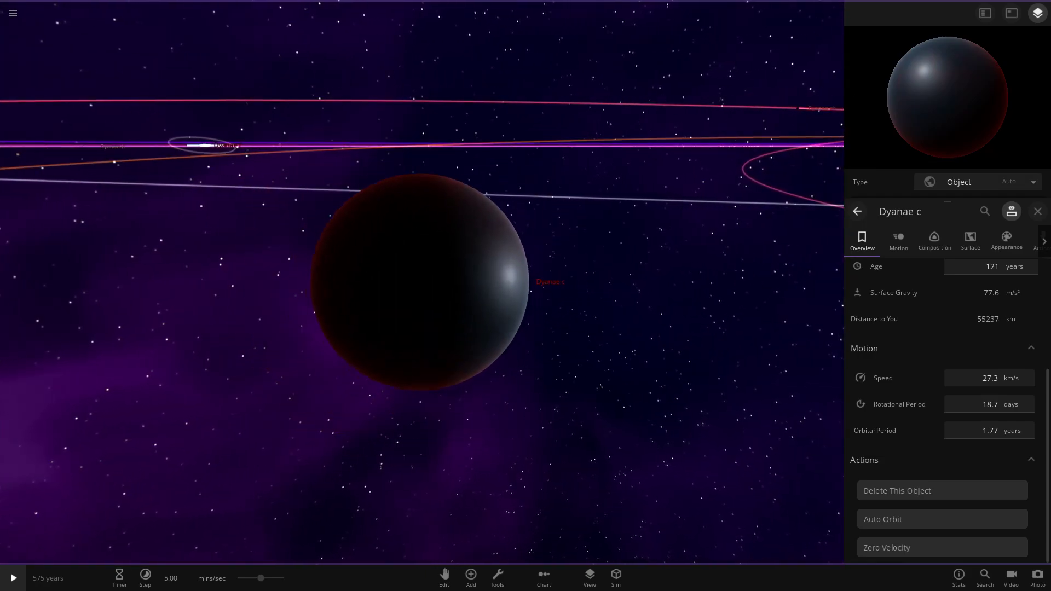
pyautogui.scroll(-3)
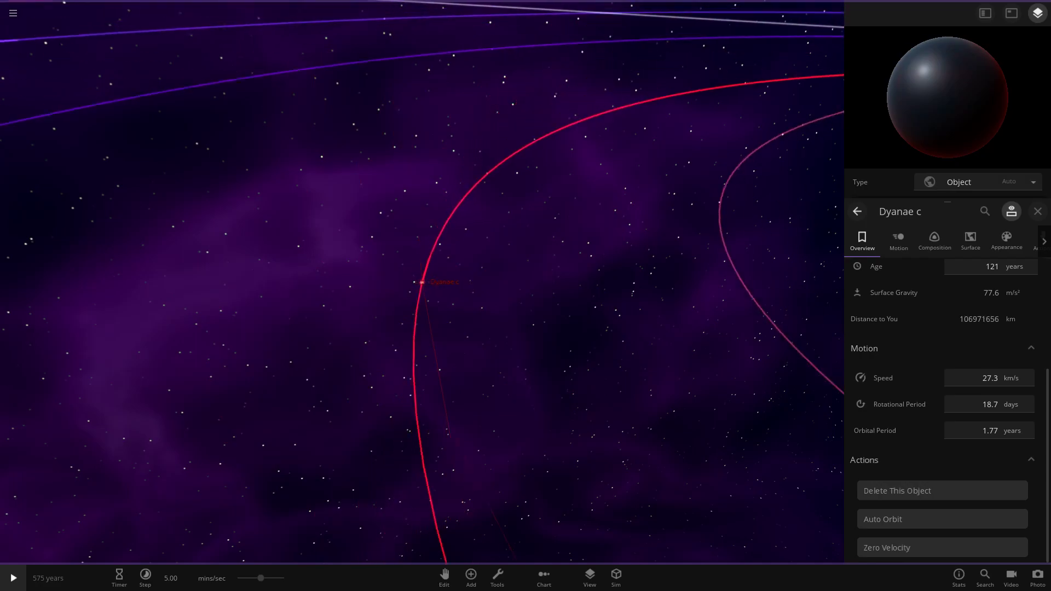
pyautogui.scroll(-3)
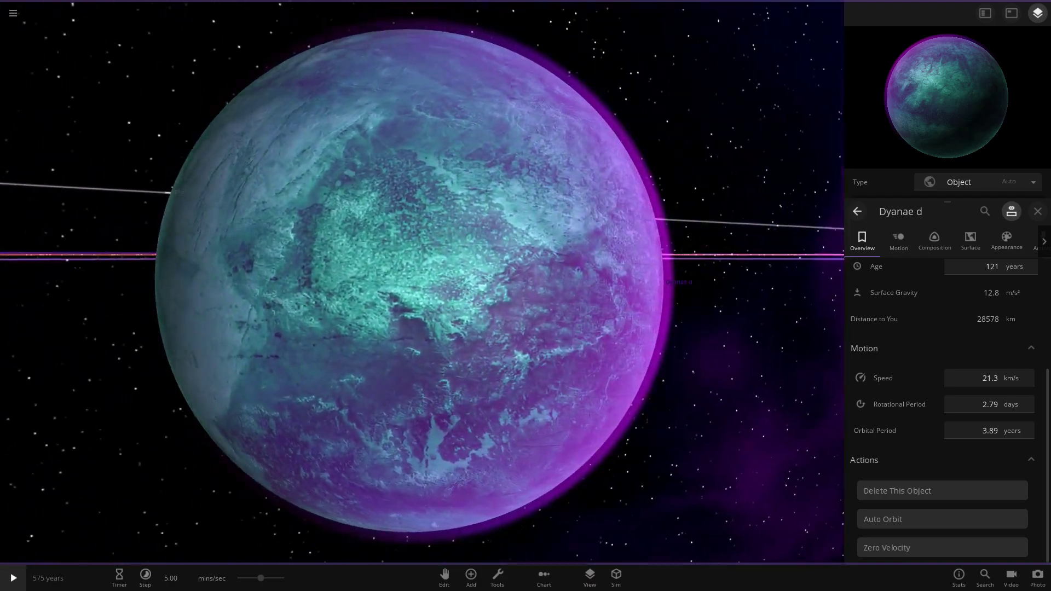
# - Check Dyanae d's surface temperatures and its surface and atmosphere colours
pyautogui.scroll(-3)
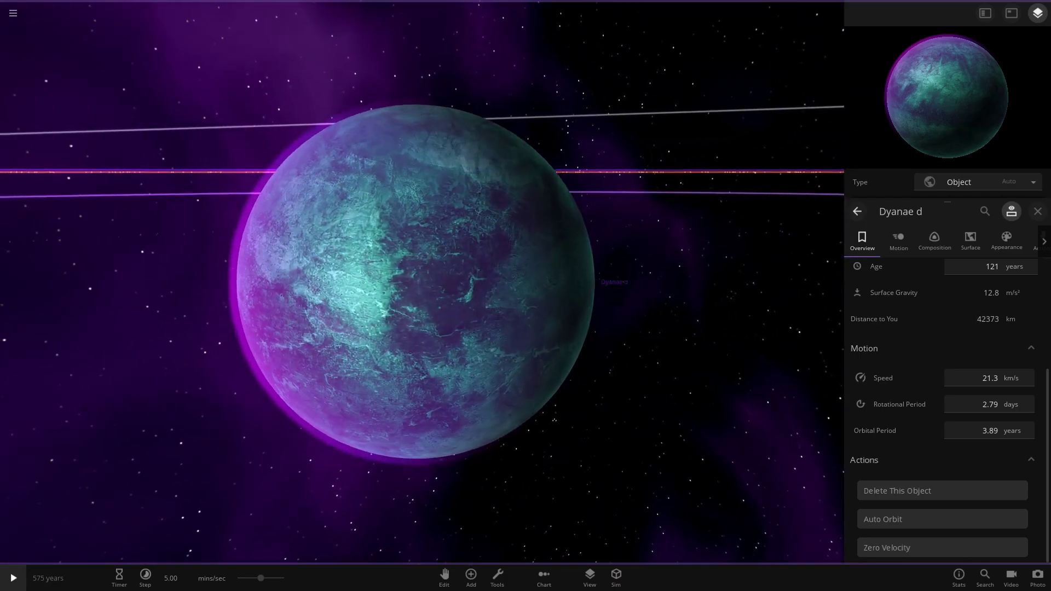
pyautogui.click(969, 240)
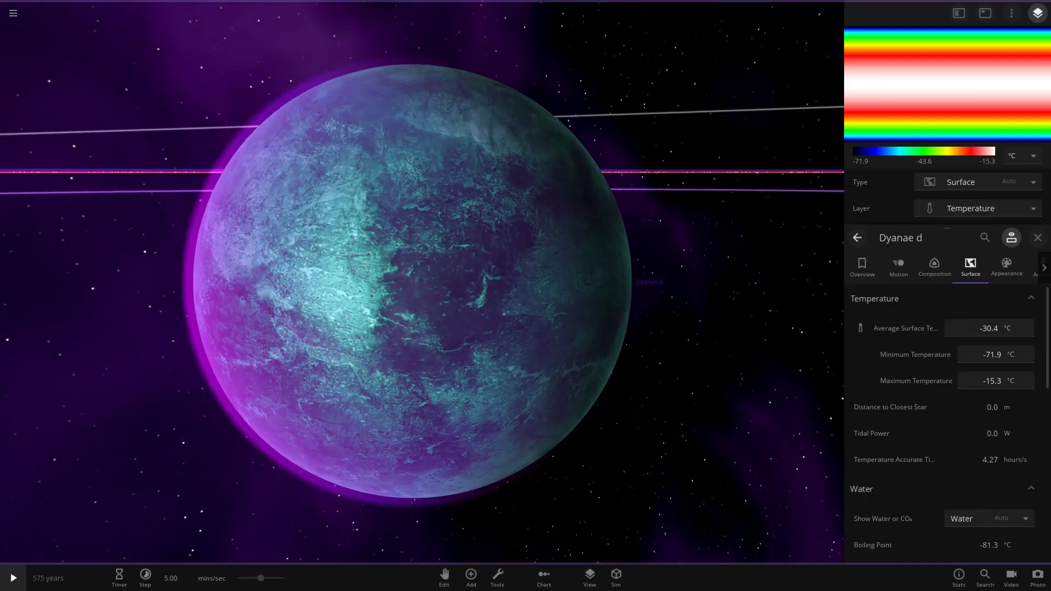
pyautogui.click(1005, 267)
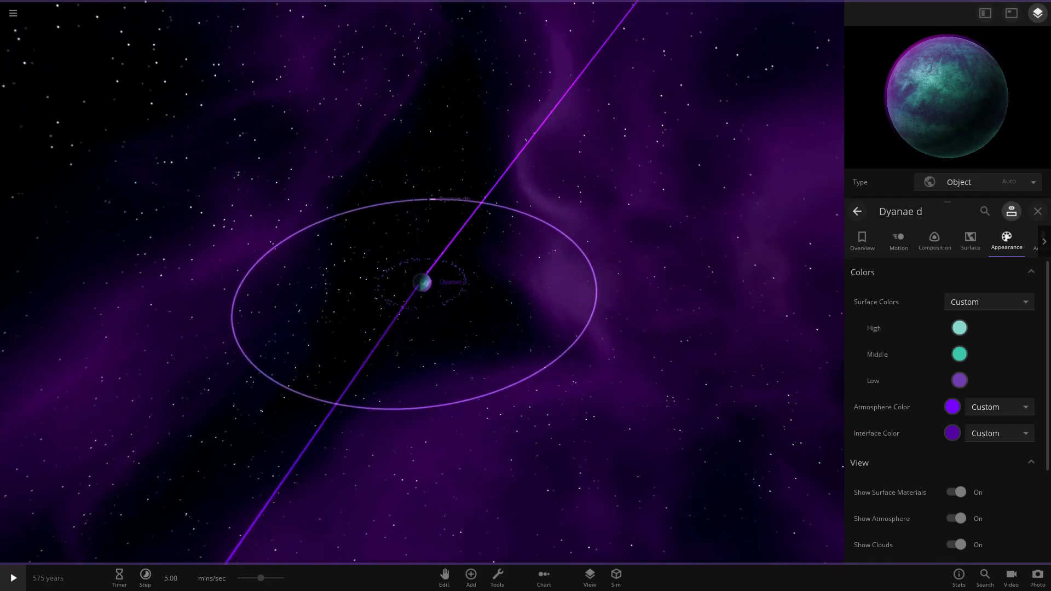
# - Inspect a small rock orbiting near Dyanae d, return to Dyanae d, then select Dyanae e
pyautogui.click(452, 283)
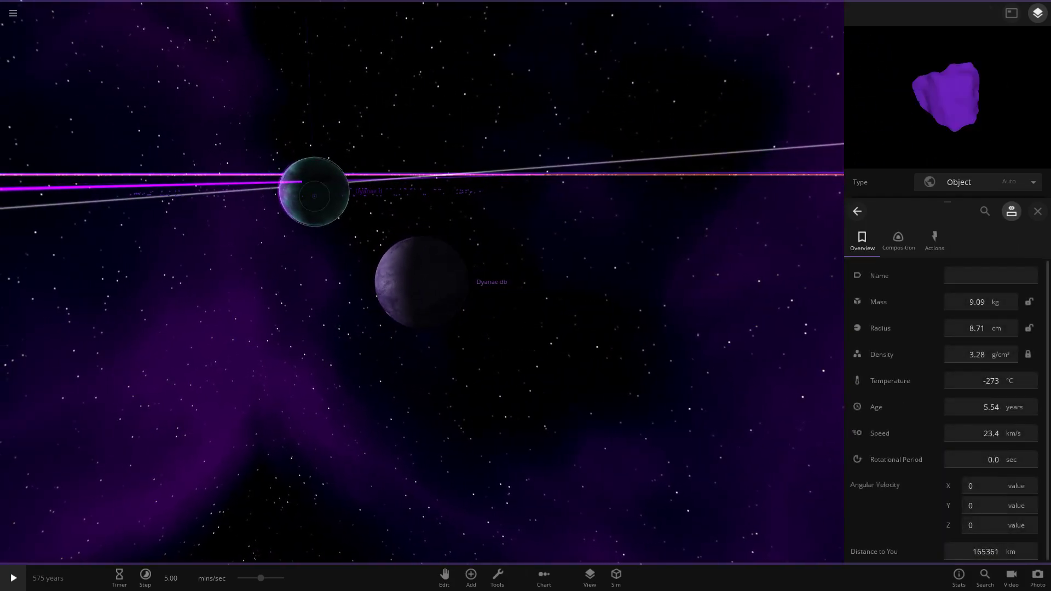
pyautogui.click(420, 291)
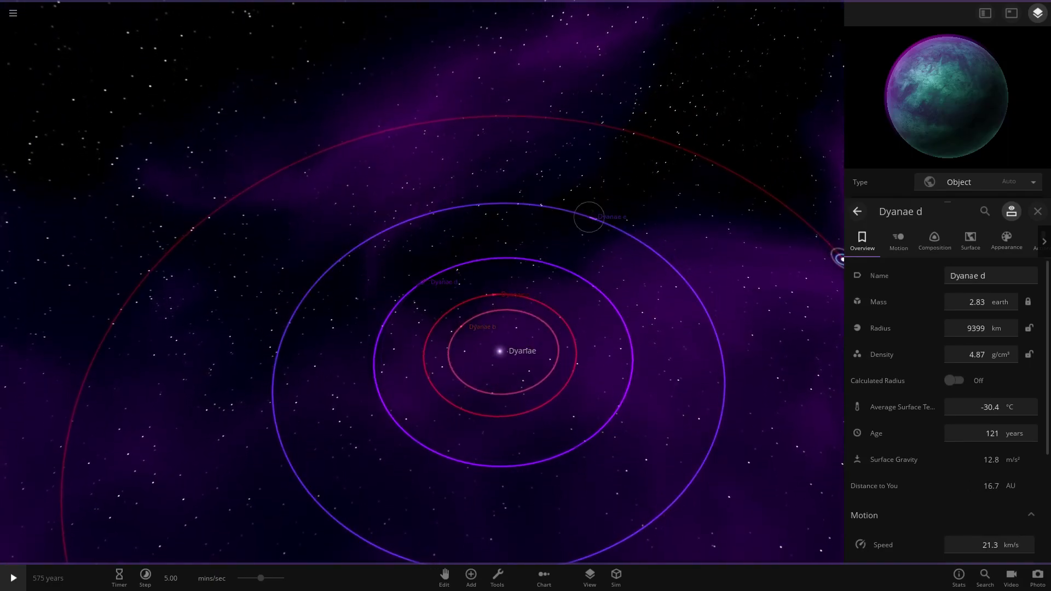
pyautogui.click(588, 216)
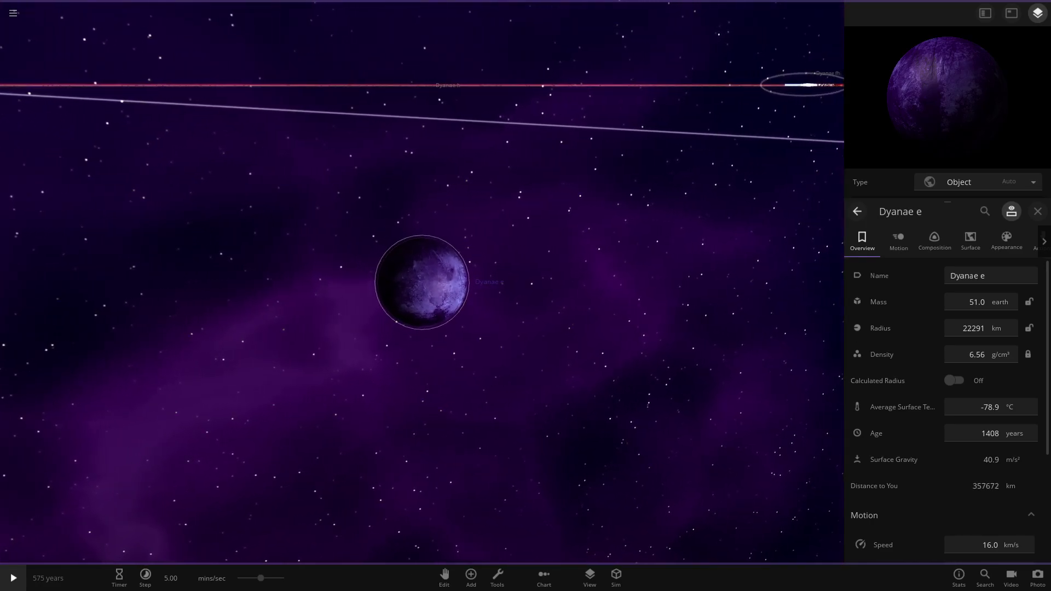
# - Zoom in for a close view of Dyanae e before moving on to the gas giant Dyanae f
pyautogui.click(898, 239)
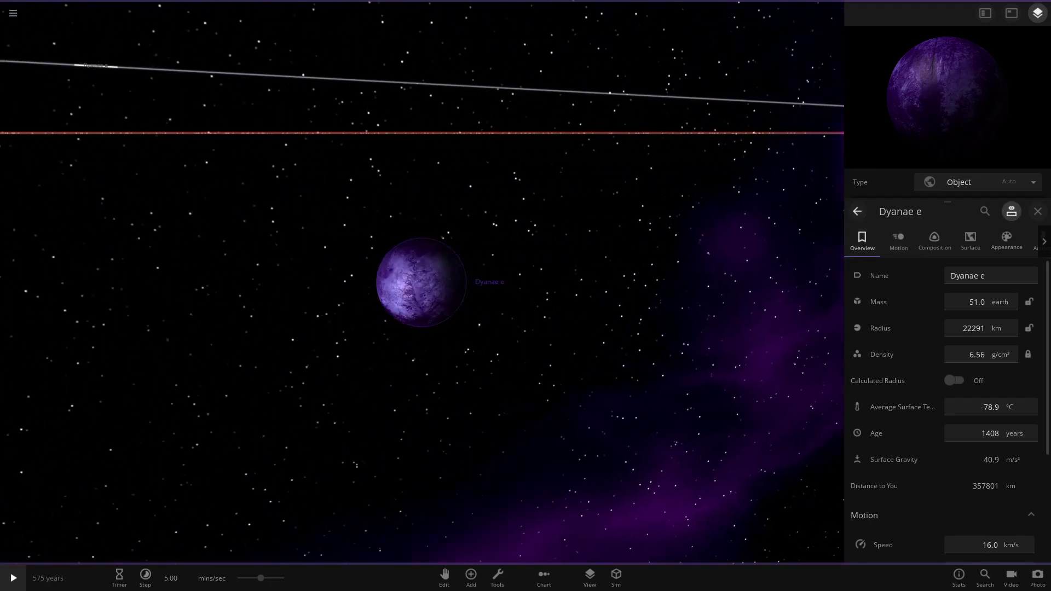
pyautogui.scroll(-3)
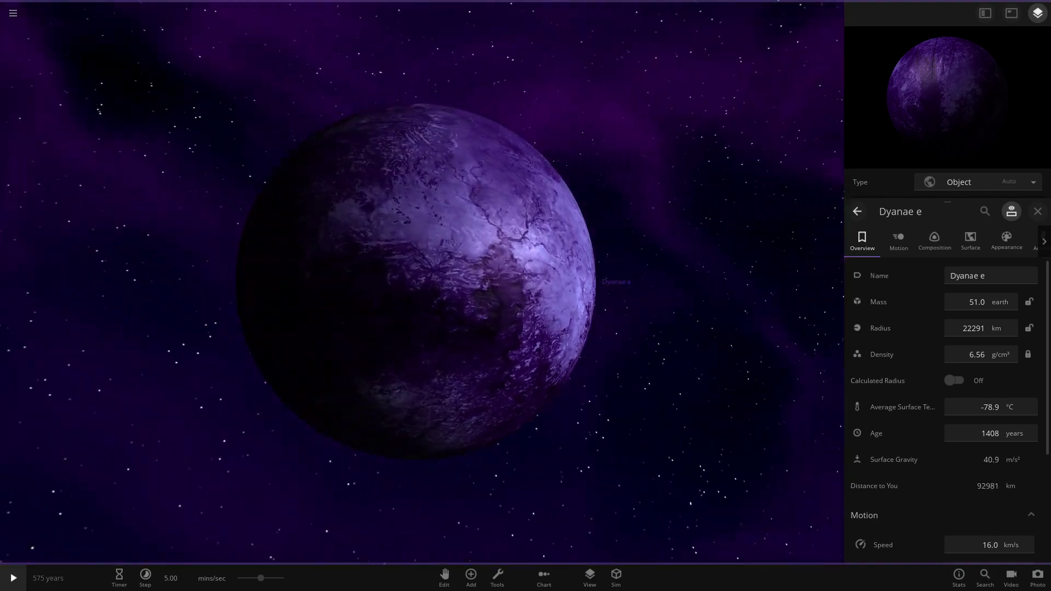
pyautogui.scroll(-3)
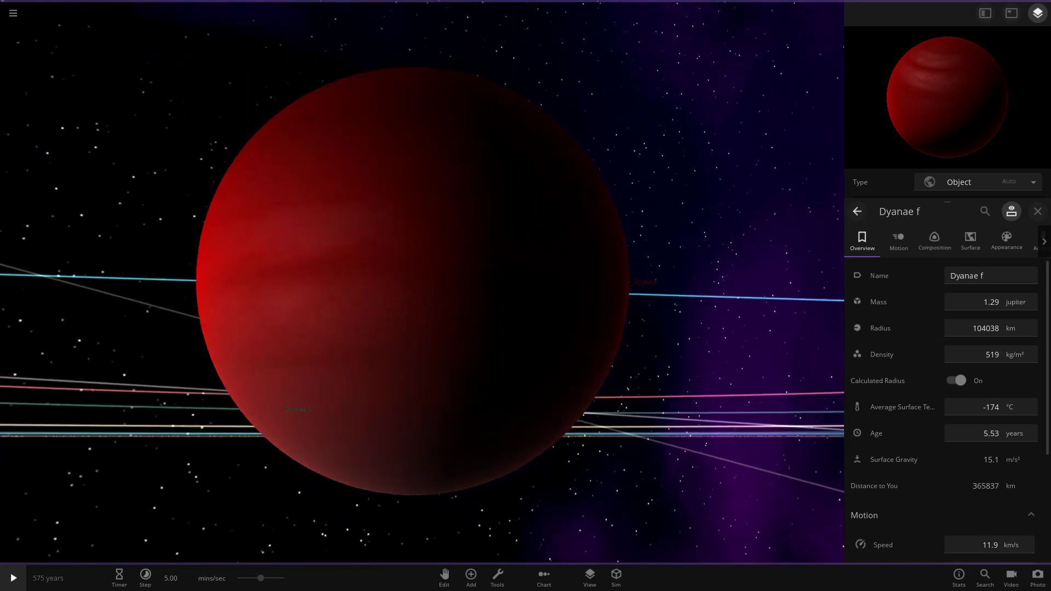
# - Show Dyanae f's band colour settings and zoom out to reveal its moon system
pyautogui.click(1005, 240)
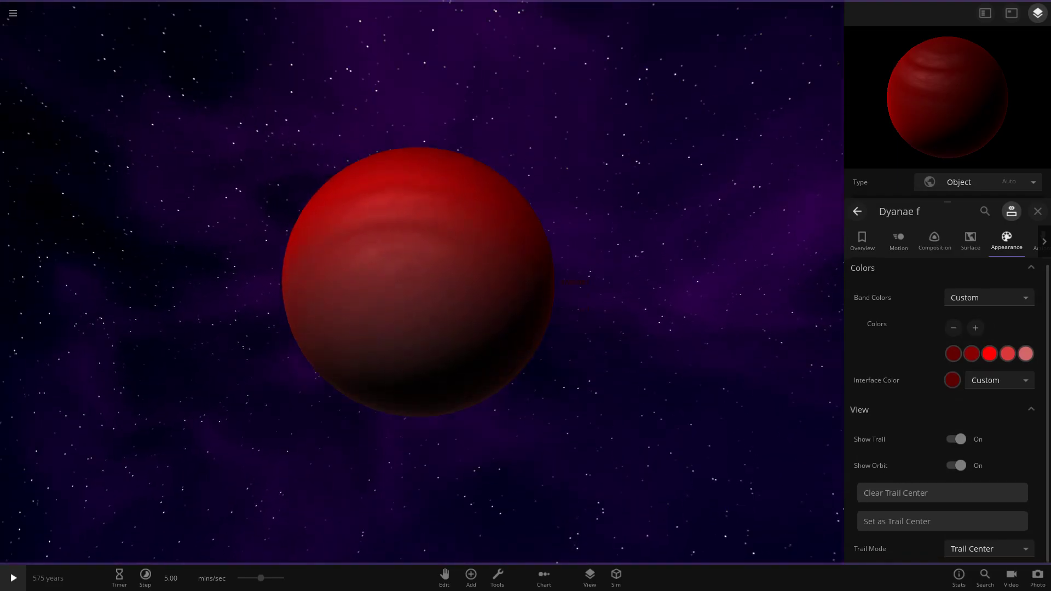
pyautogui.scroll(3)
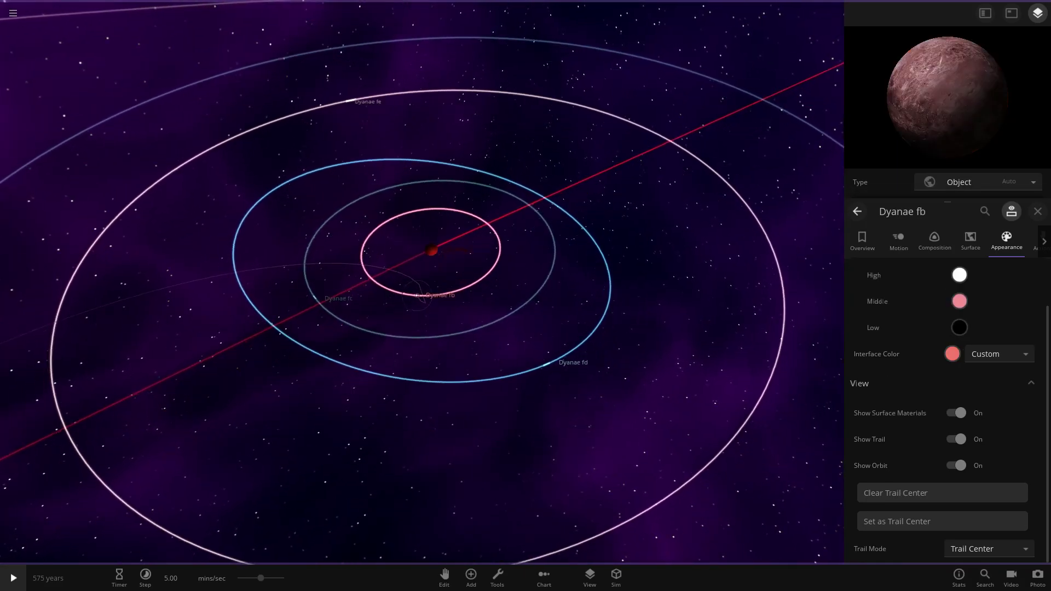
pyautogui.scroll(3)
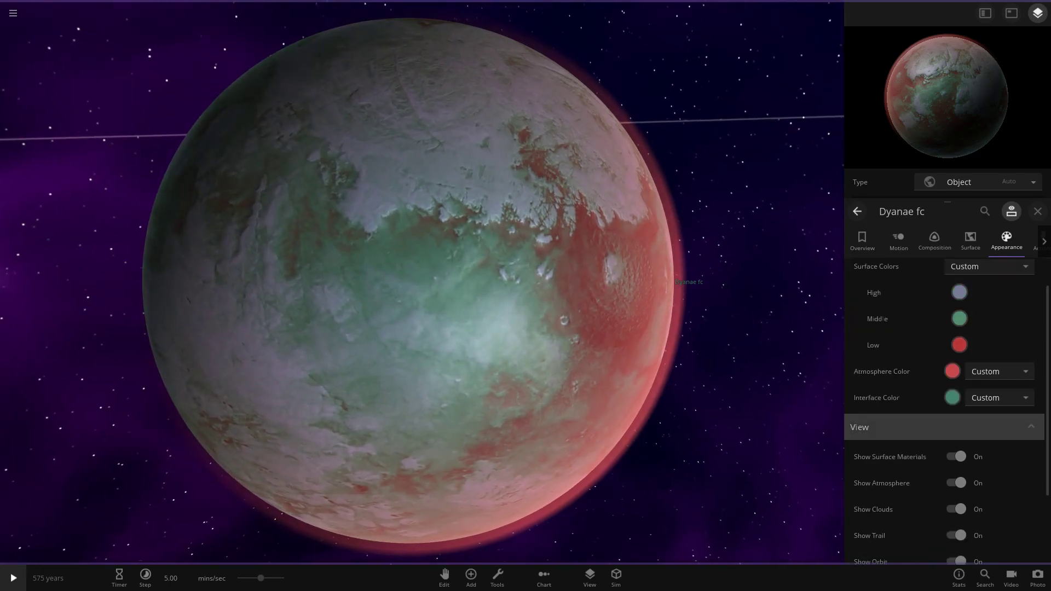
# - Zoom in on moon Dyanae fc to view its custom surface, atmosphere and interface colours
pyautogui.scroll(-3)
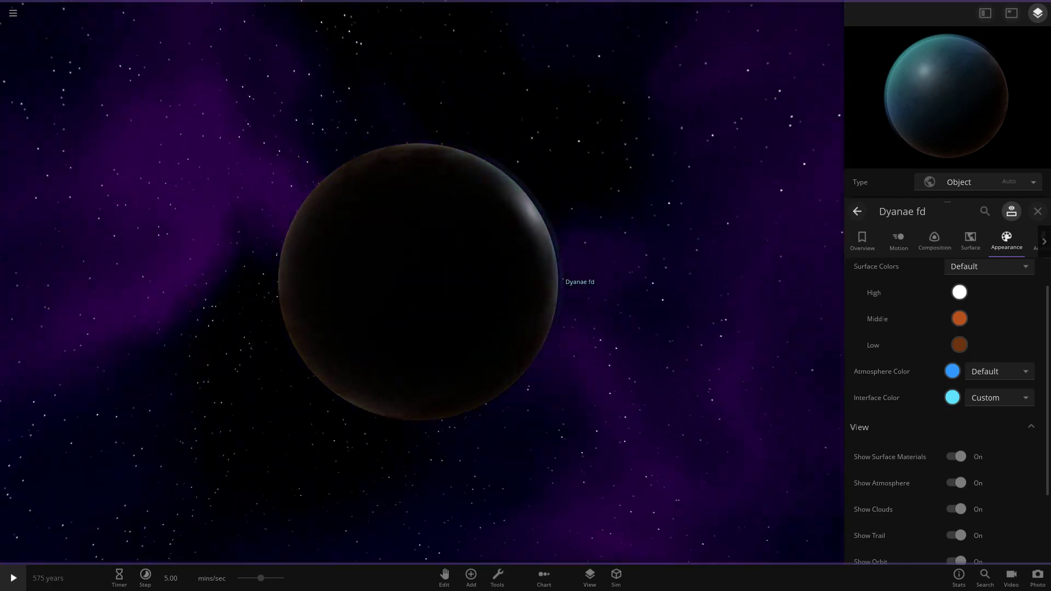
# - Zoom in on moons Dyanae fd through fh in turn, then back out to a wide view of the moon orbits
pyautogui.scroll(-3)
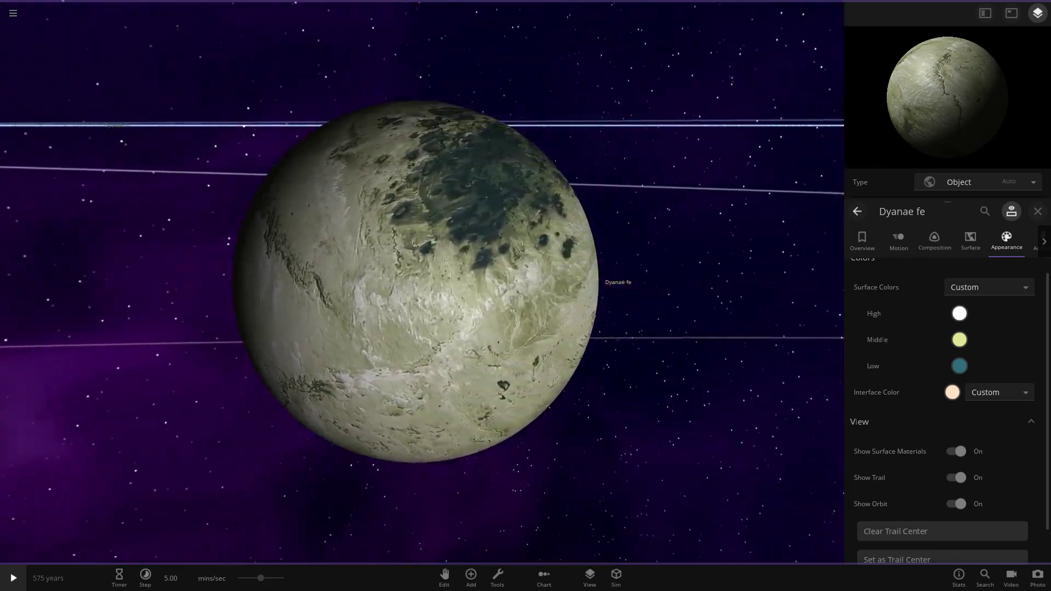
pyautogui.scroll(-3)
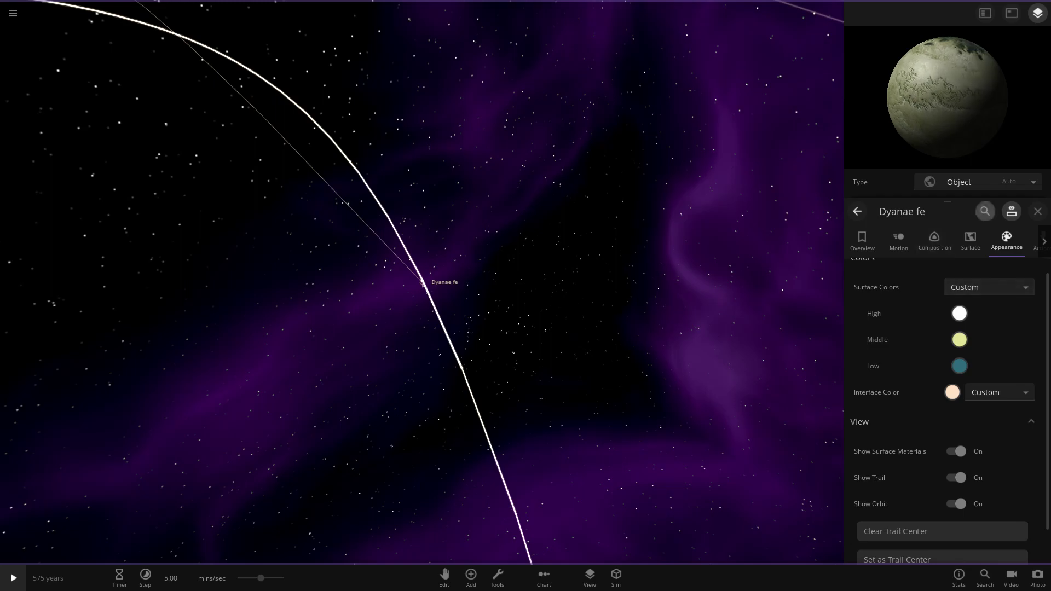
pyautogui.scroll(-3)
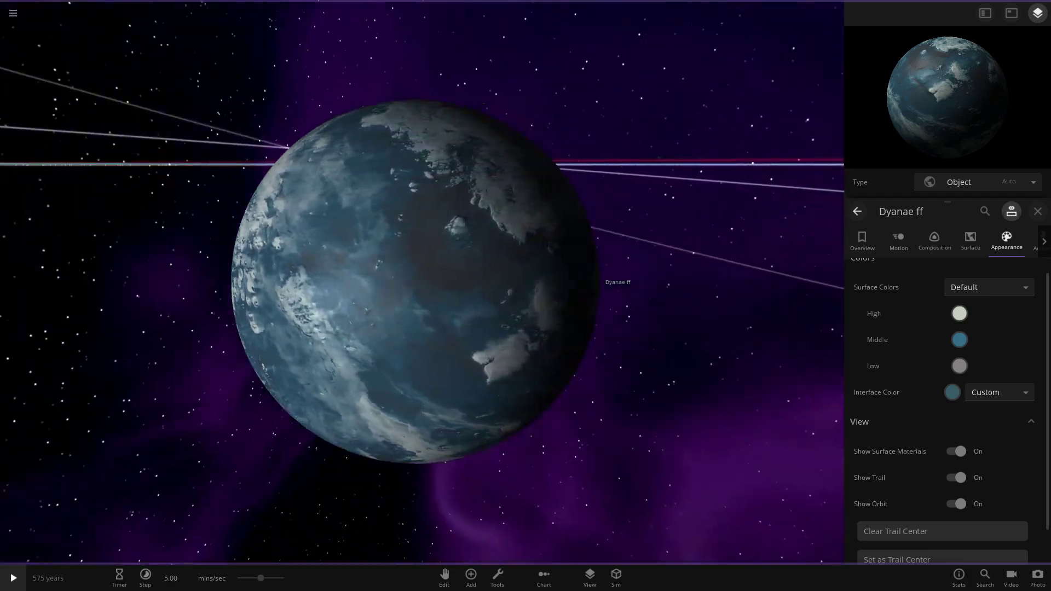
pyautogui.scroll(-3)
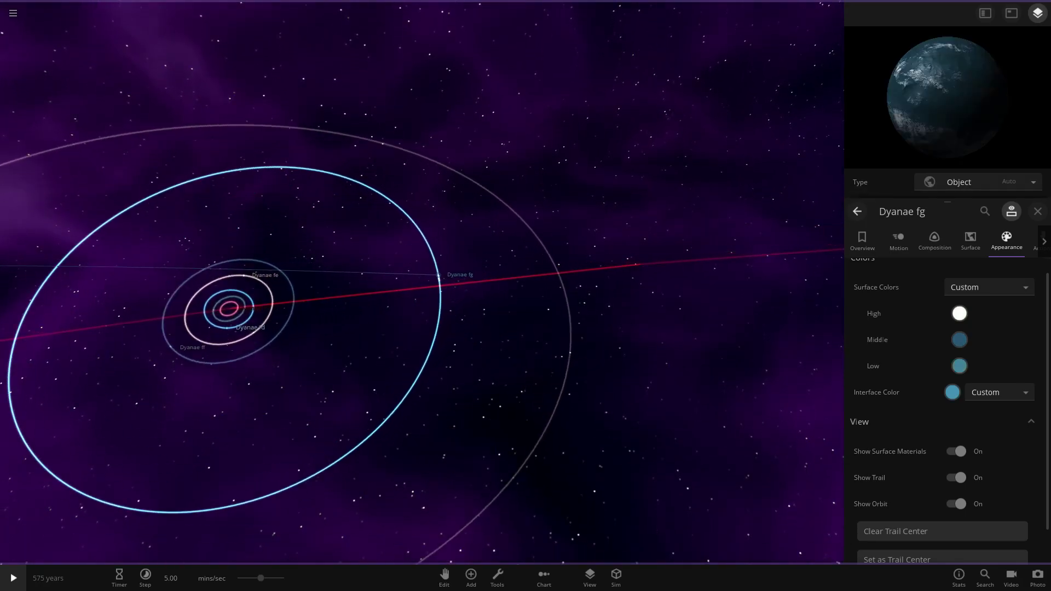
pyautogui.scroll(3)
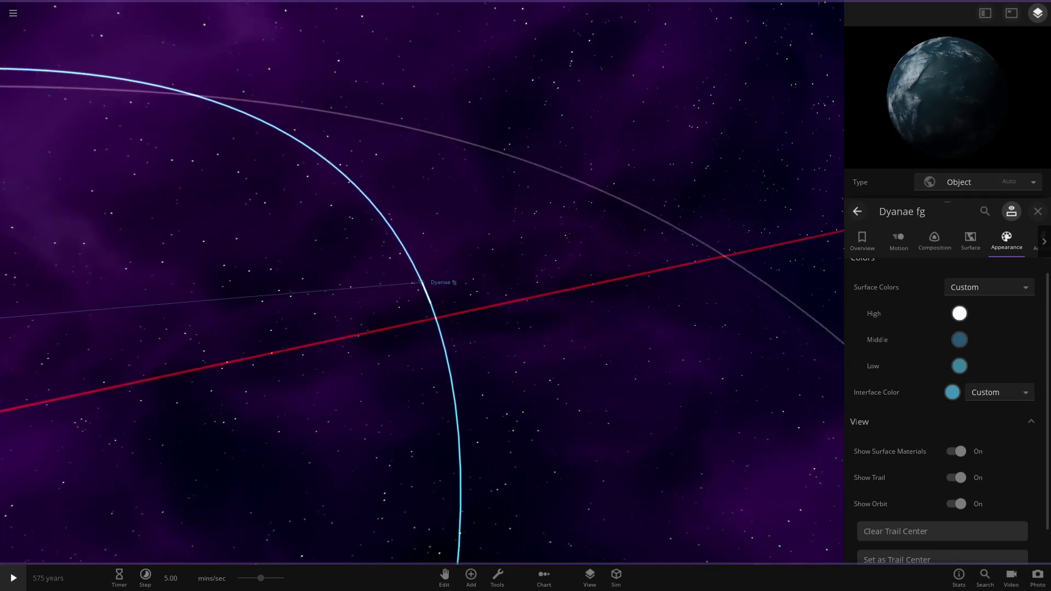
pyautogui.scroll(-3)
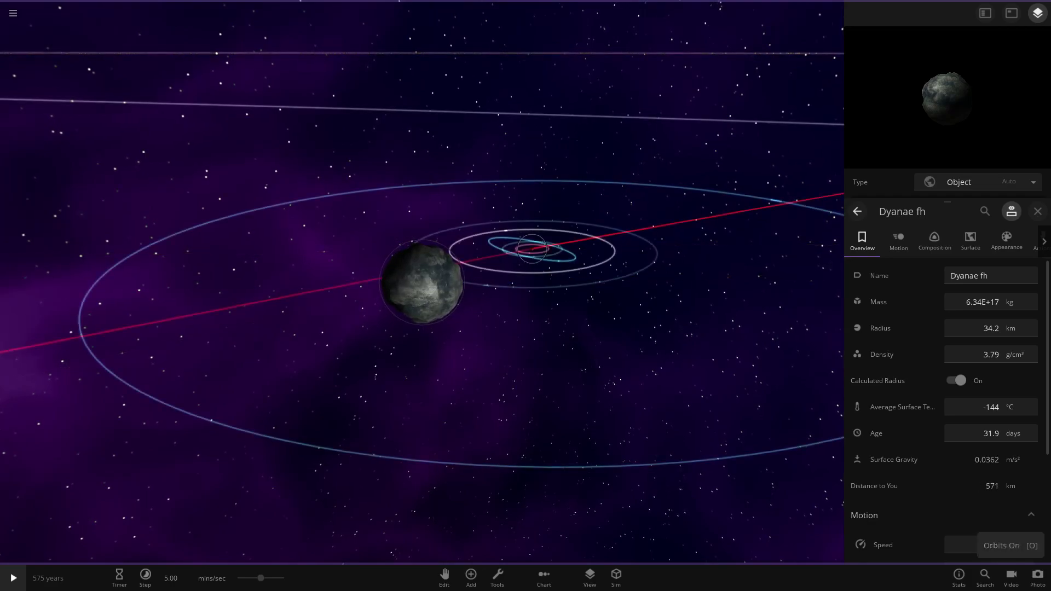
pyautogui.scroll(-3)
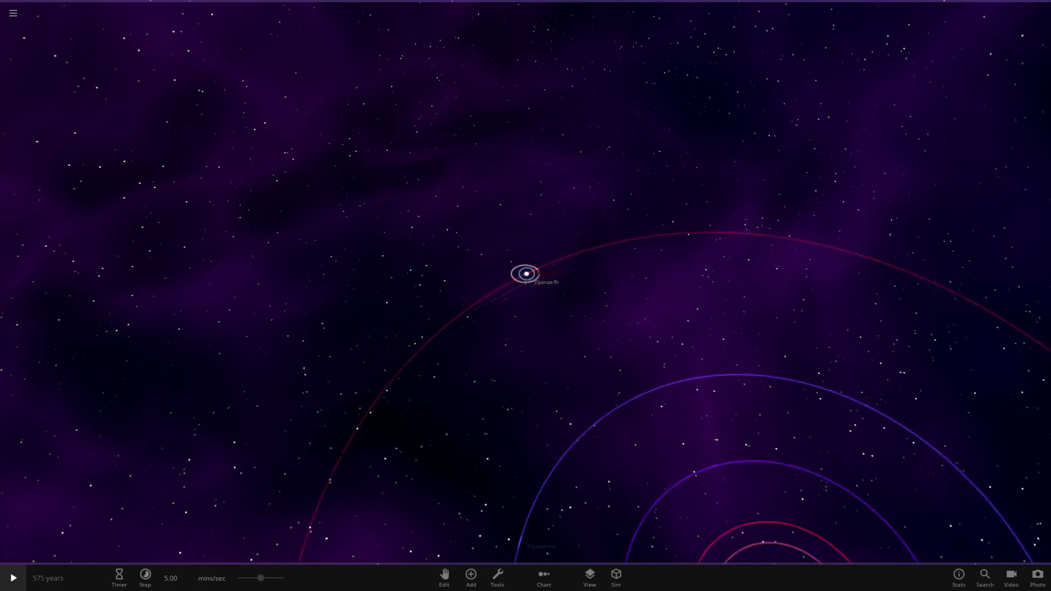
# - Focus on Dyanae g, review its Overview properties, then bring up the Add object library
pyautogui.scroll(-3)
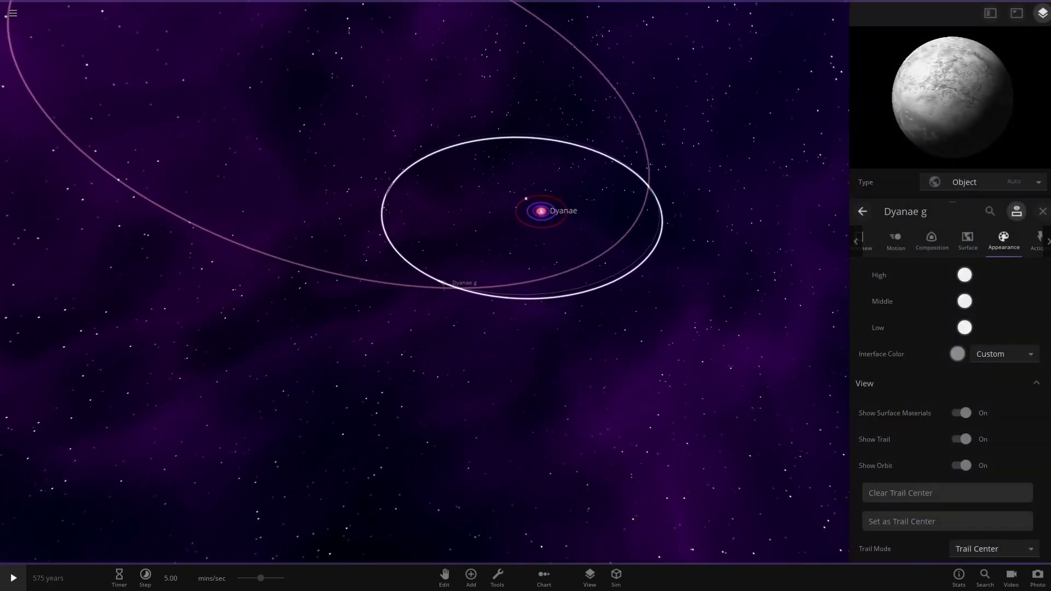
pyautogui.click(891, 239)
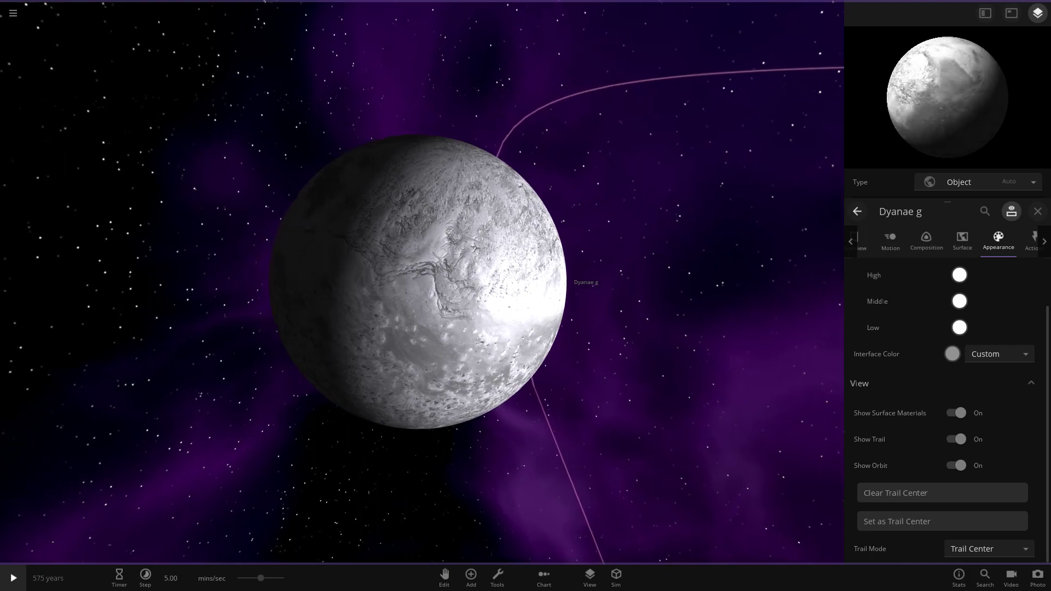
pyautogui.click(961, 243)
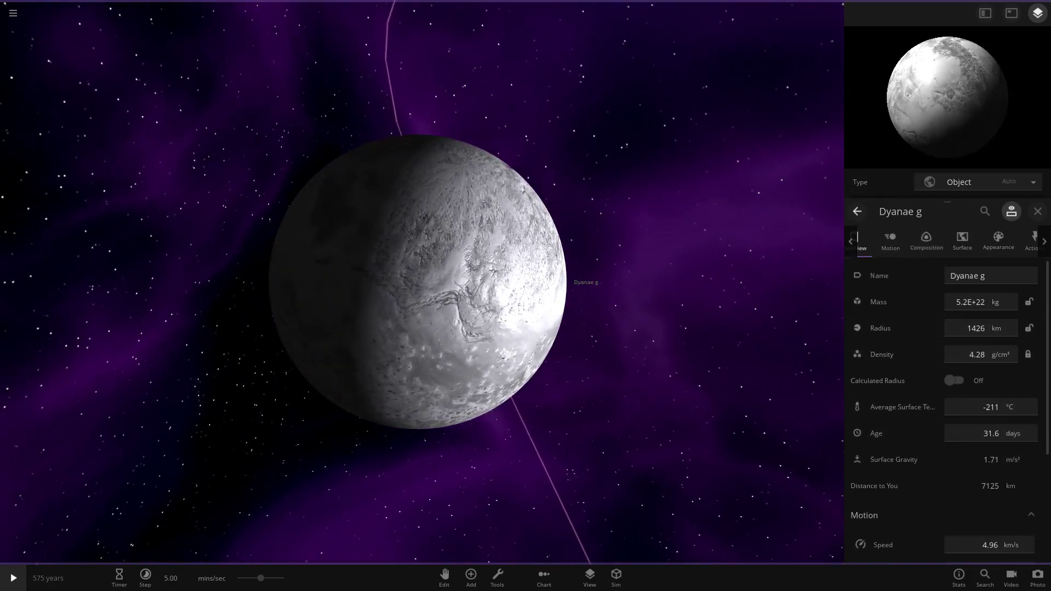
pyautogui.click(469, 577)
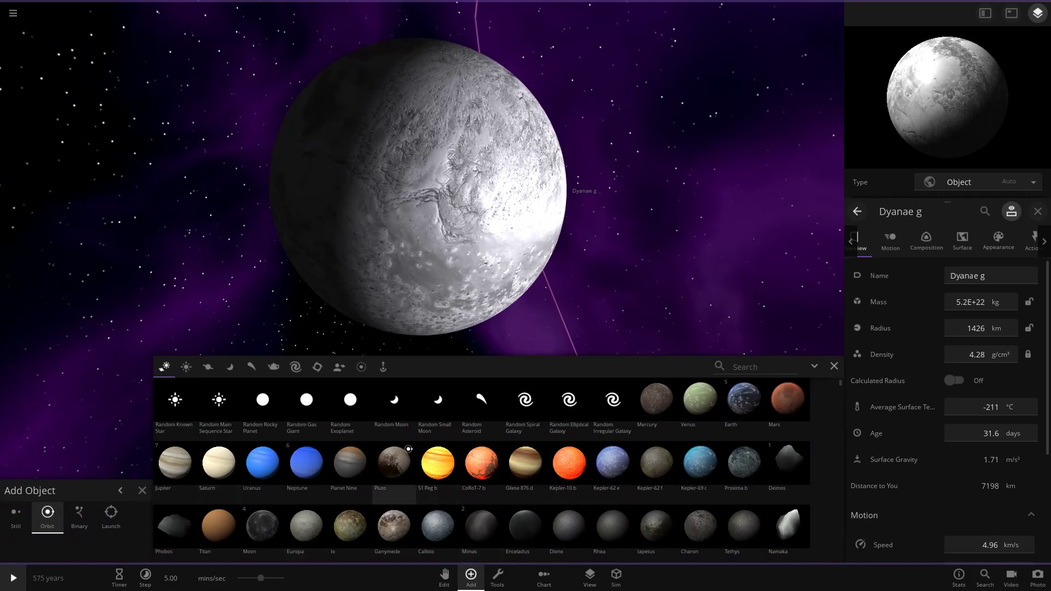
# - Place Pluto beside Dyanae g, search 'er' and add Eris next to them
pyautogui.click(393, 461)
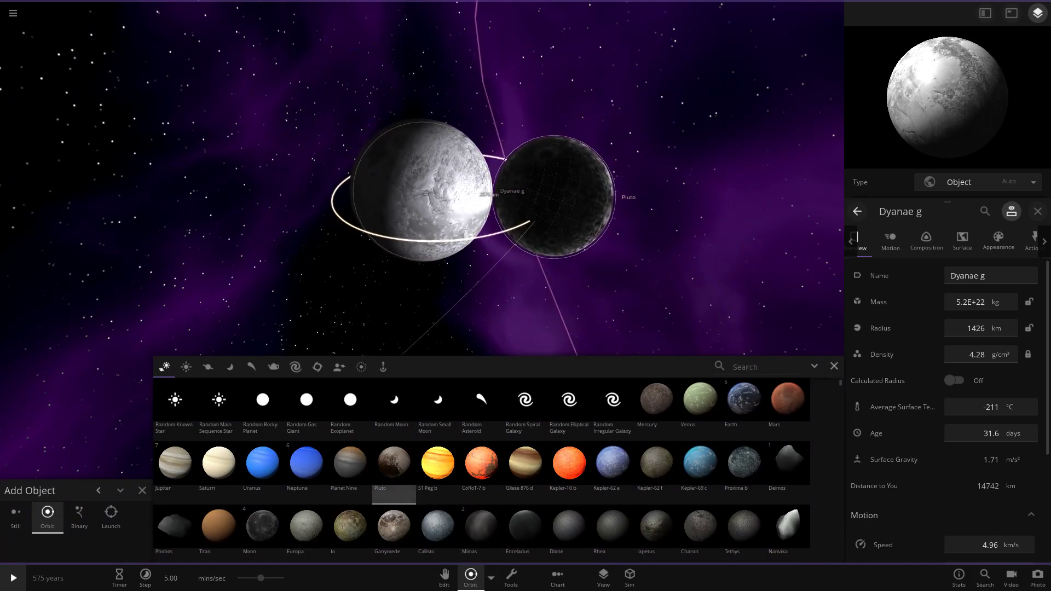
pyautogui.write('er')
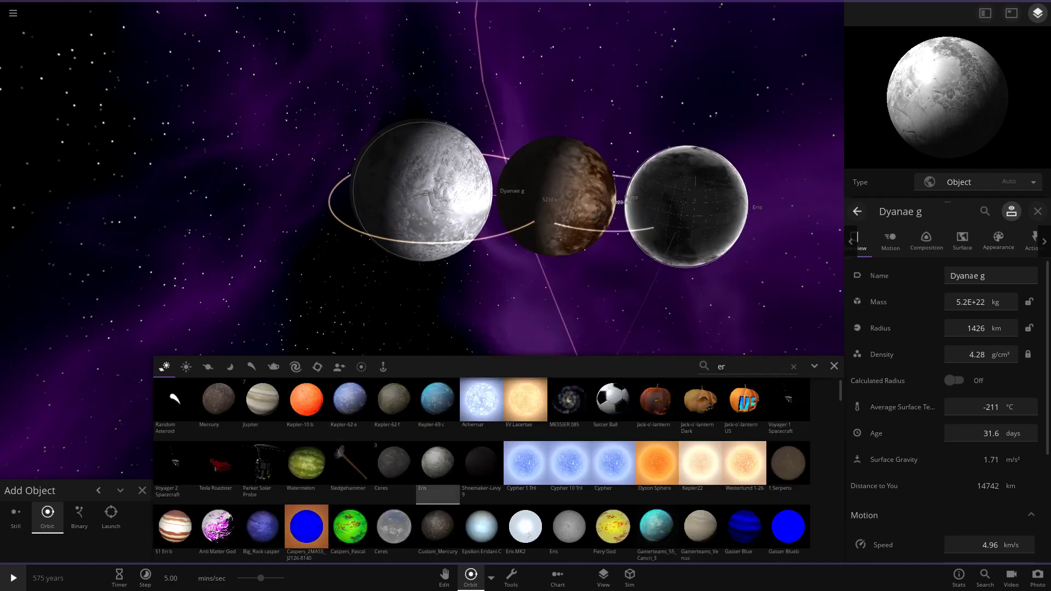
pyautogui.click(834, 365)
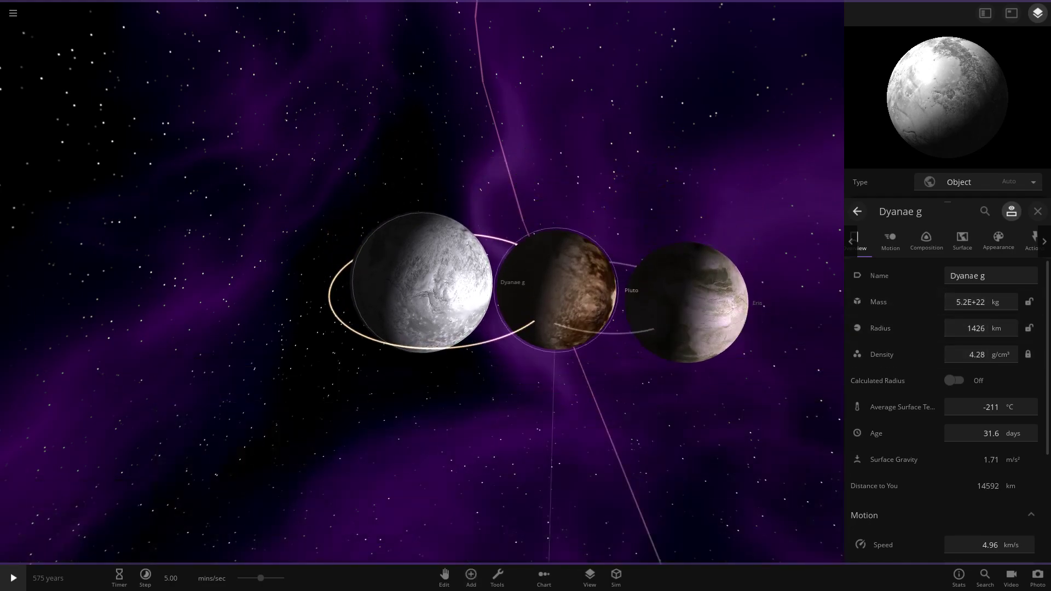
# - Compare Overview stats of Pluto, Eris and Dyanae g, then hide the panel and focus on Dyanae g
pyautogui.click(686, 303)
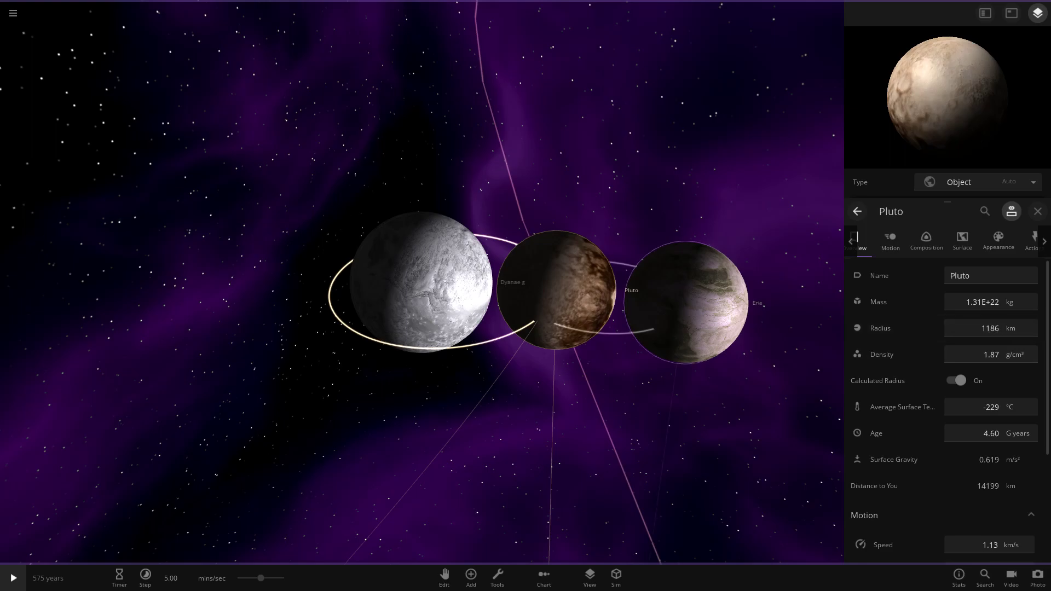
pyautogui.click(684, 304)
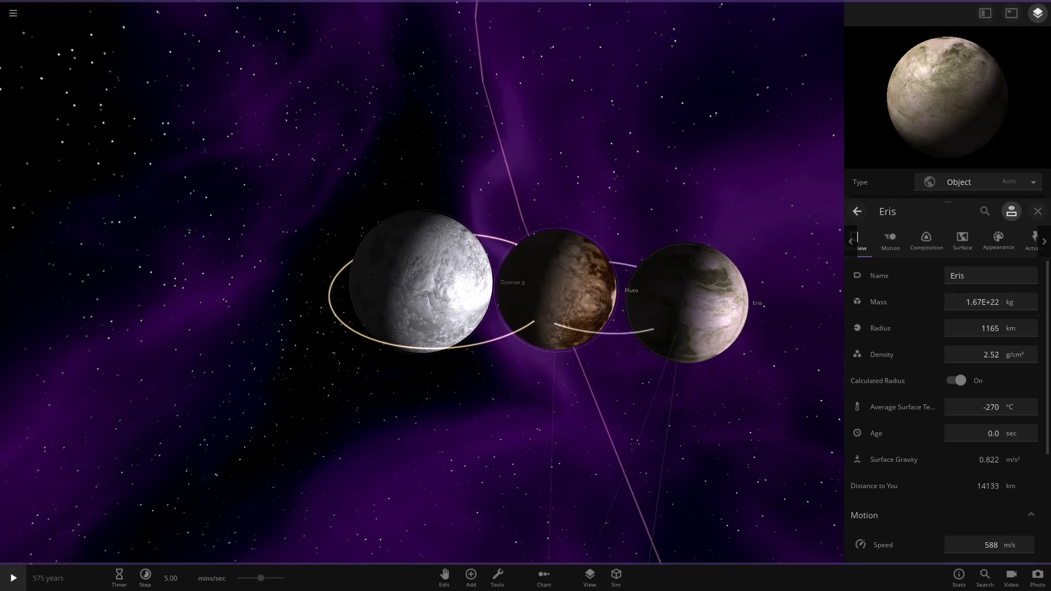
pyautogui.click(555, 291)
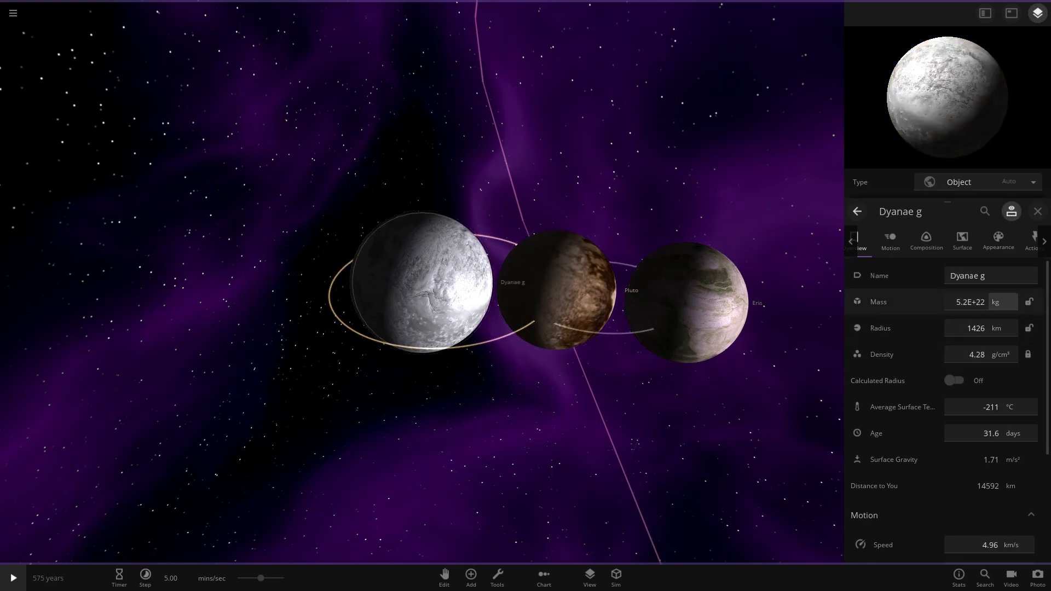
pyautogui.click(1002, 302)
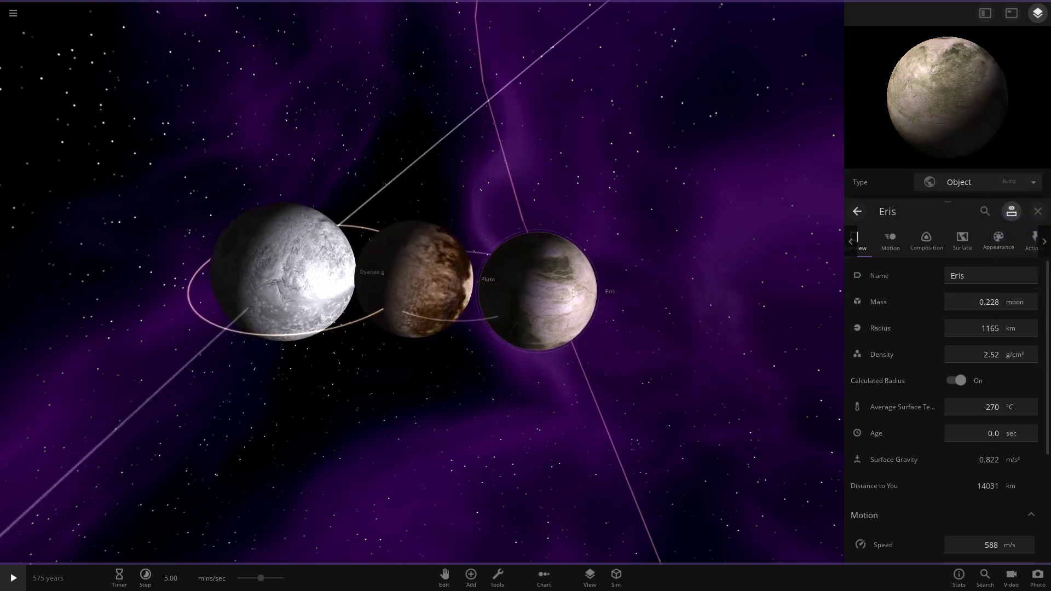
pyautogui.click(1037, 212)
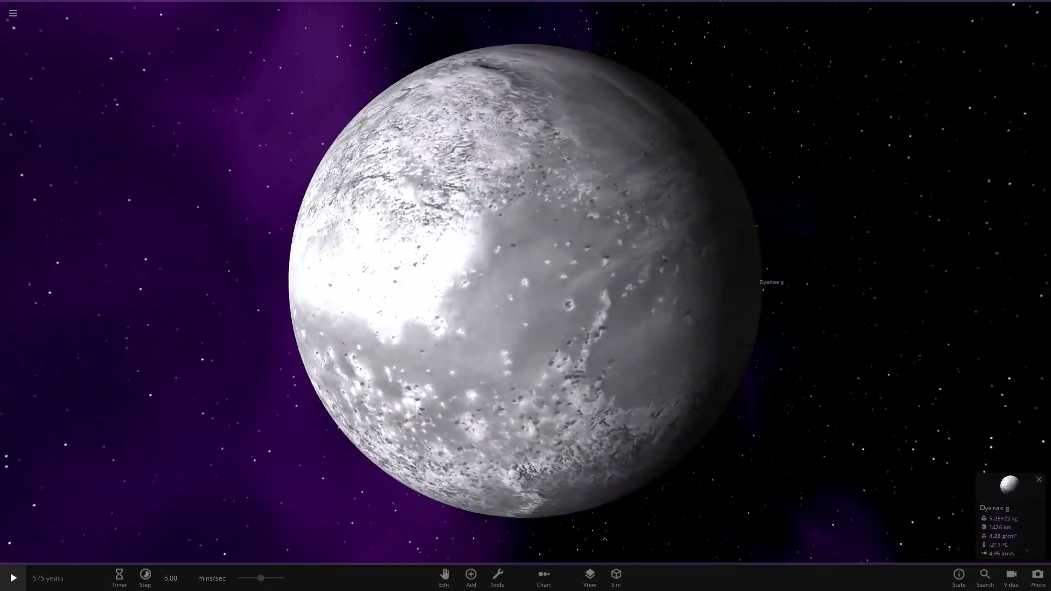
# - Zoom out past Dyanae h to the wide view of Dyanae g and h orbits and show View options
pyautogui.scroll(-3)
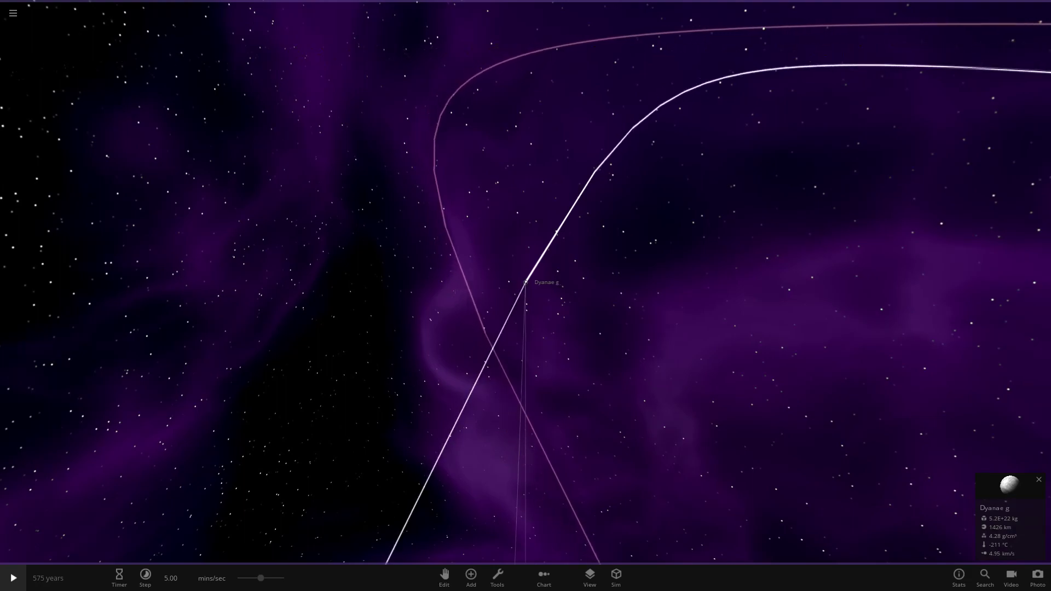
pyautogui.scroll(-3)
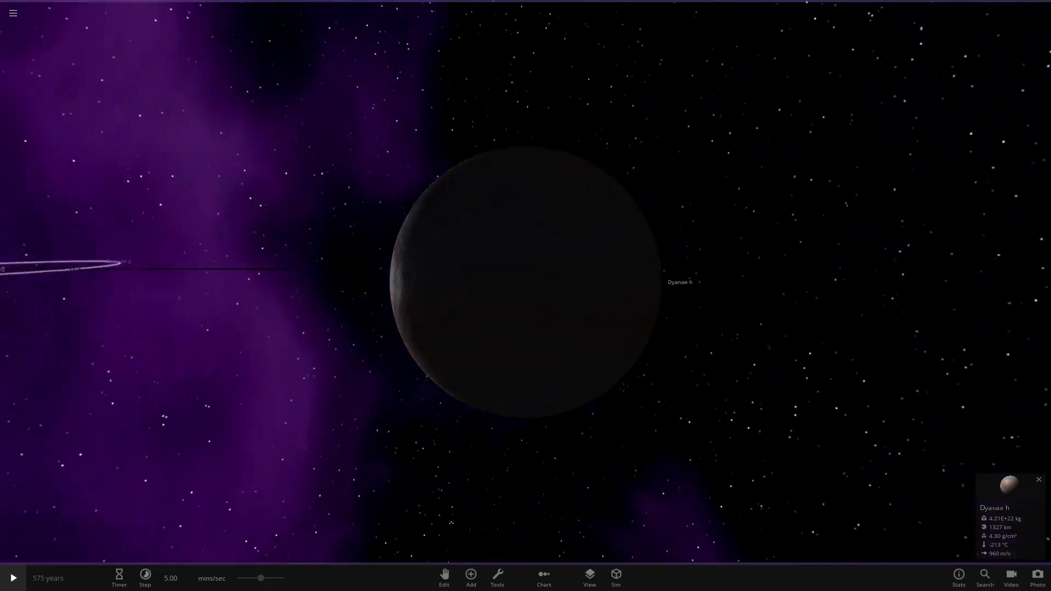
pyautogui.click(589, 579)
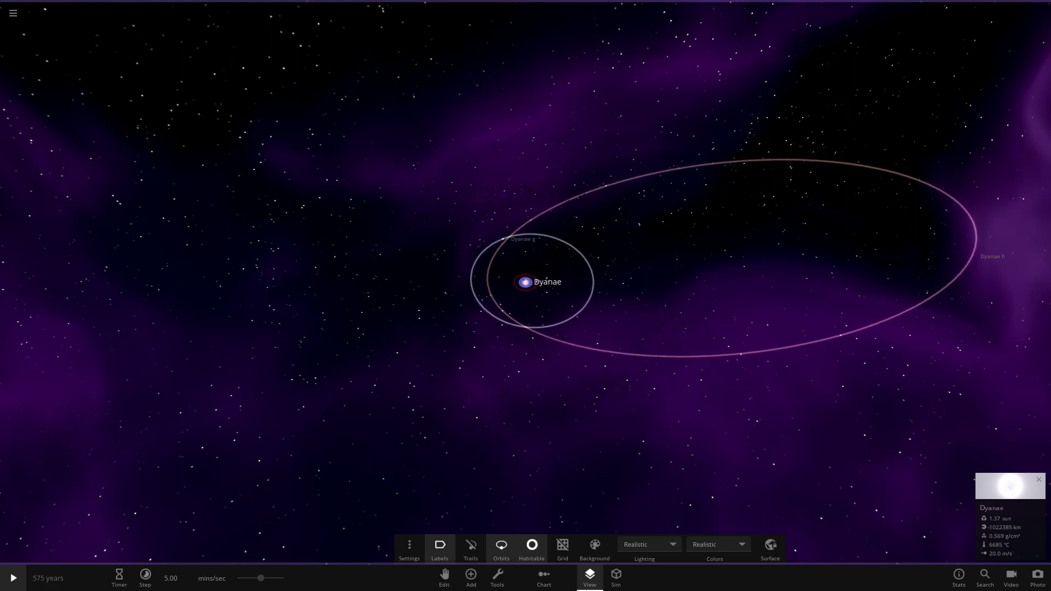
# - Select Dyanae h, review its eccentric orbit in Motion, then zoom out toward the star Dyanae
pyautogui.click(992, 256)
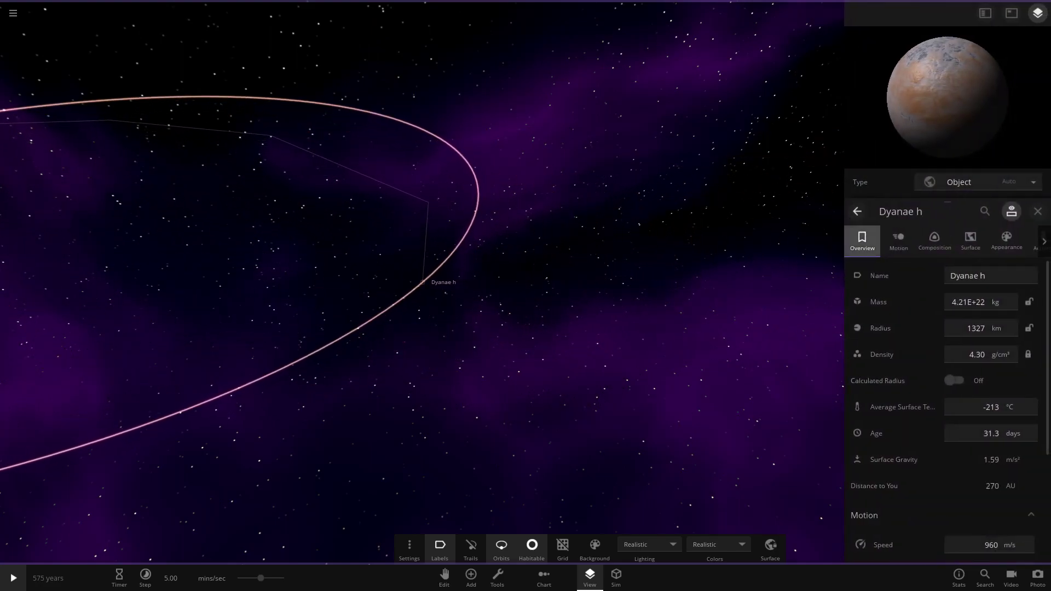
pyautogui.click(898, 240)
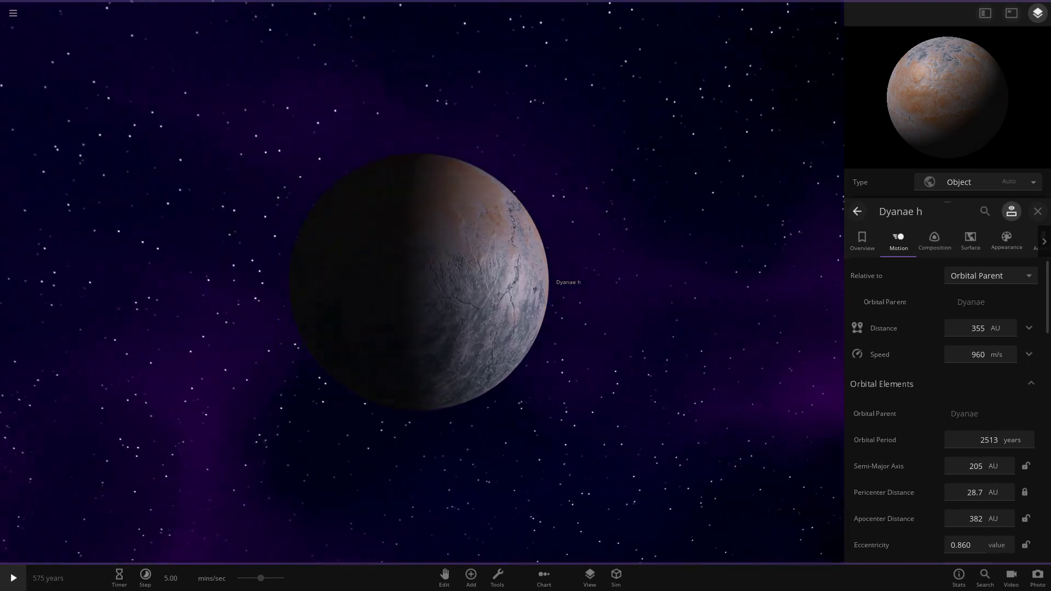
pyautogui.scroll(-3)
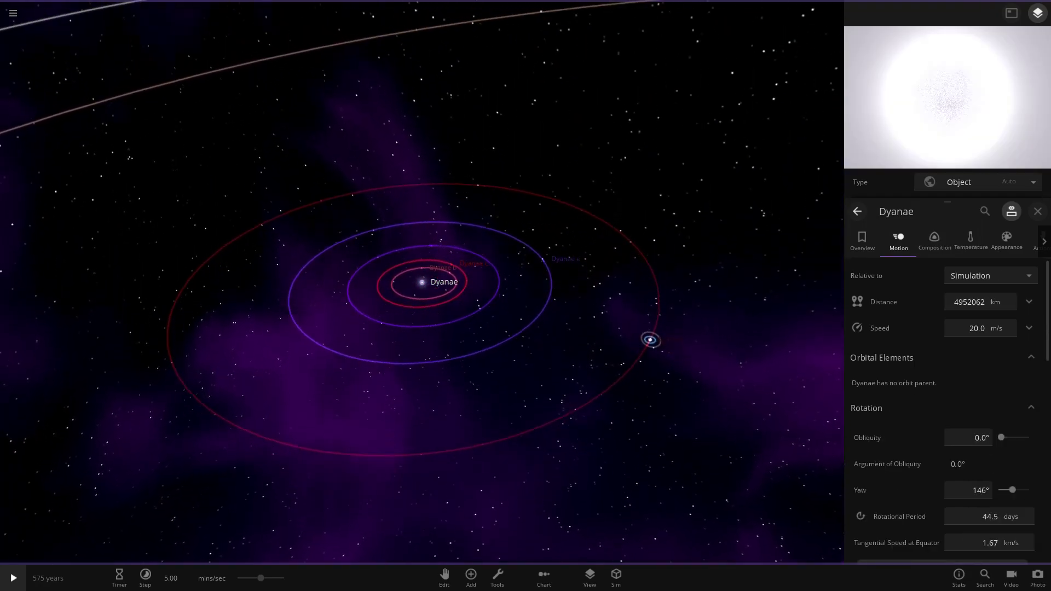
# - Zoom in on the star Dyanae and bring up the Chart panel before selecting Dyanae f
pyautogui.scroll(3)
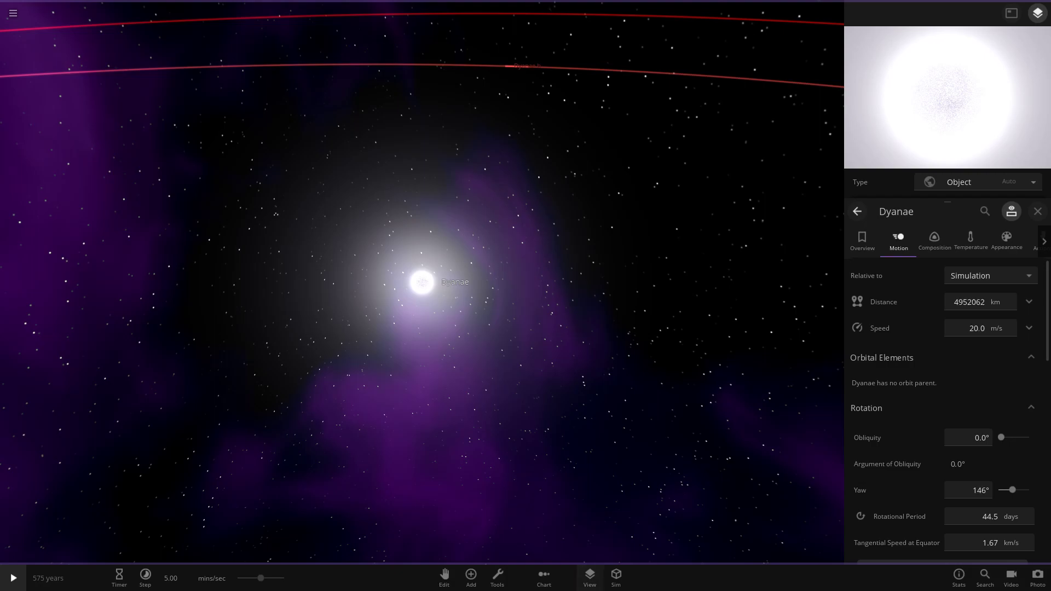
pyautogui.click(543, 577)
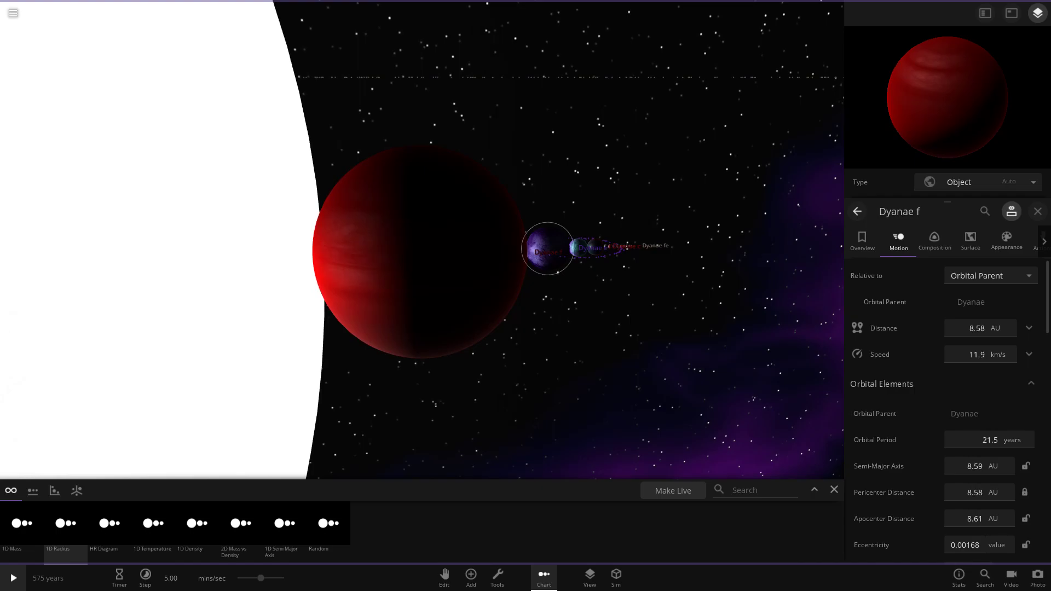
# - Select Dyanae d and zoom around it while reviewing its orbital elements in Motion
pyautogui.click(585, 248)
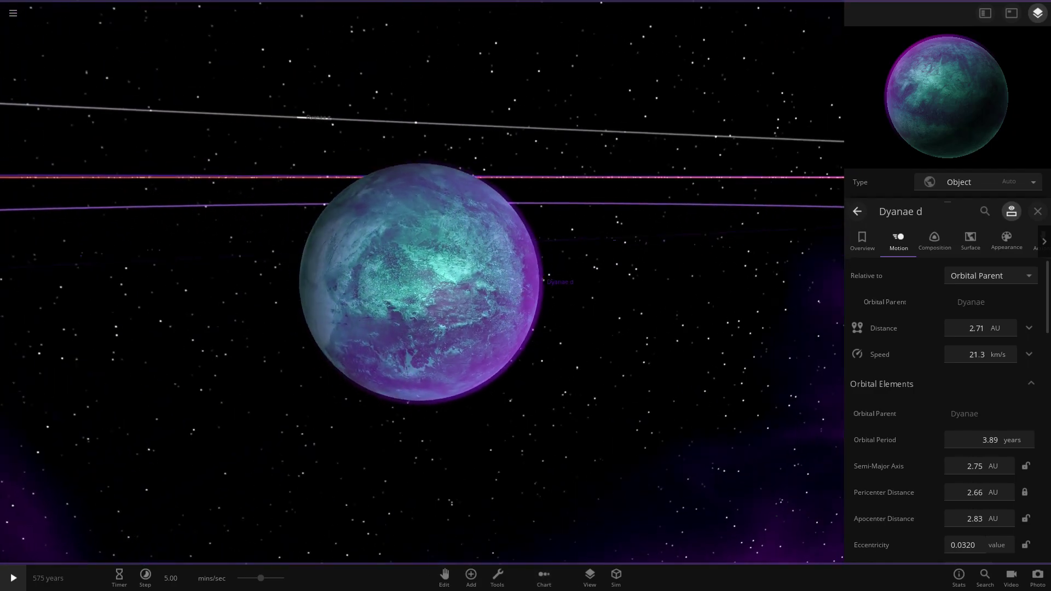
pyautogui.scroll(-3)
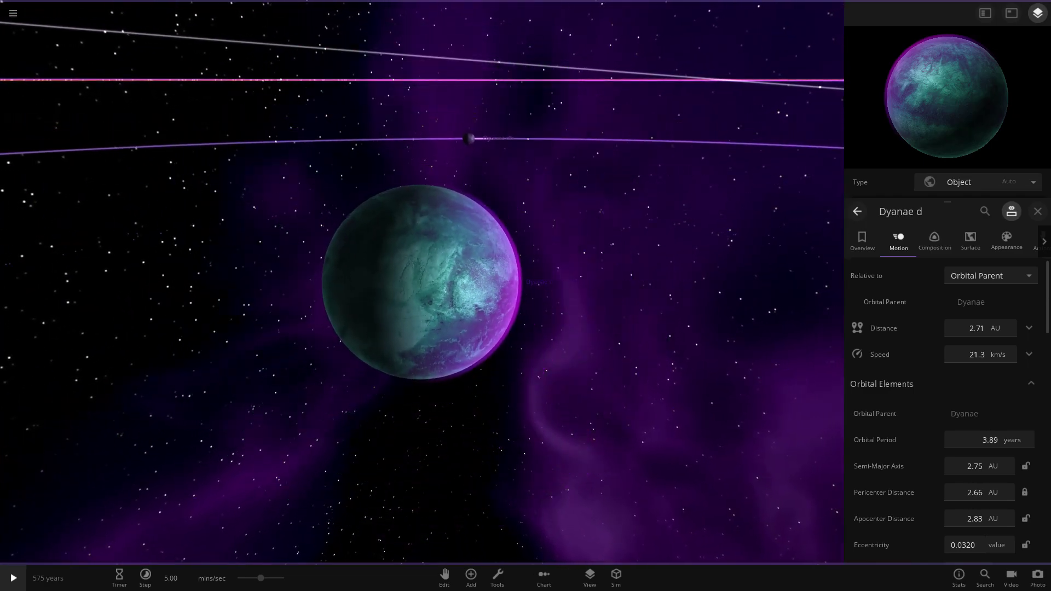
pyautogui.scroll(-3)
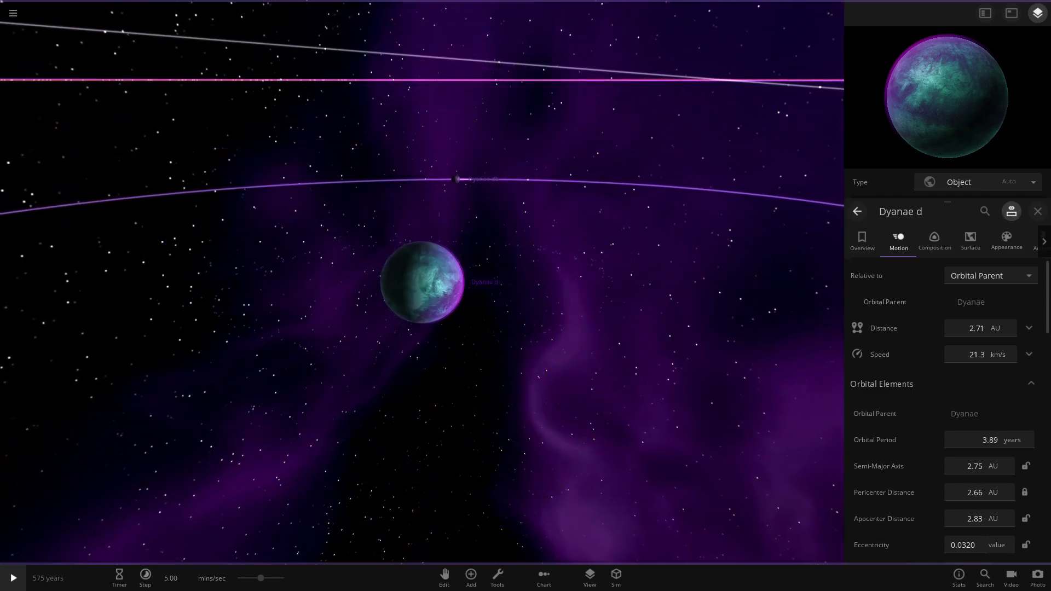